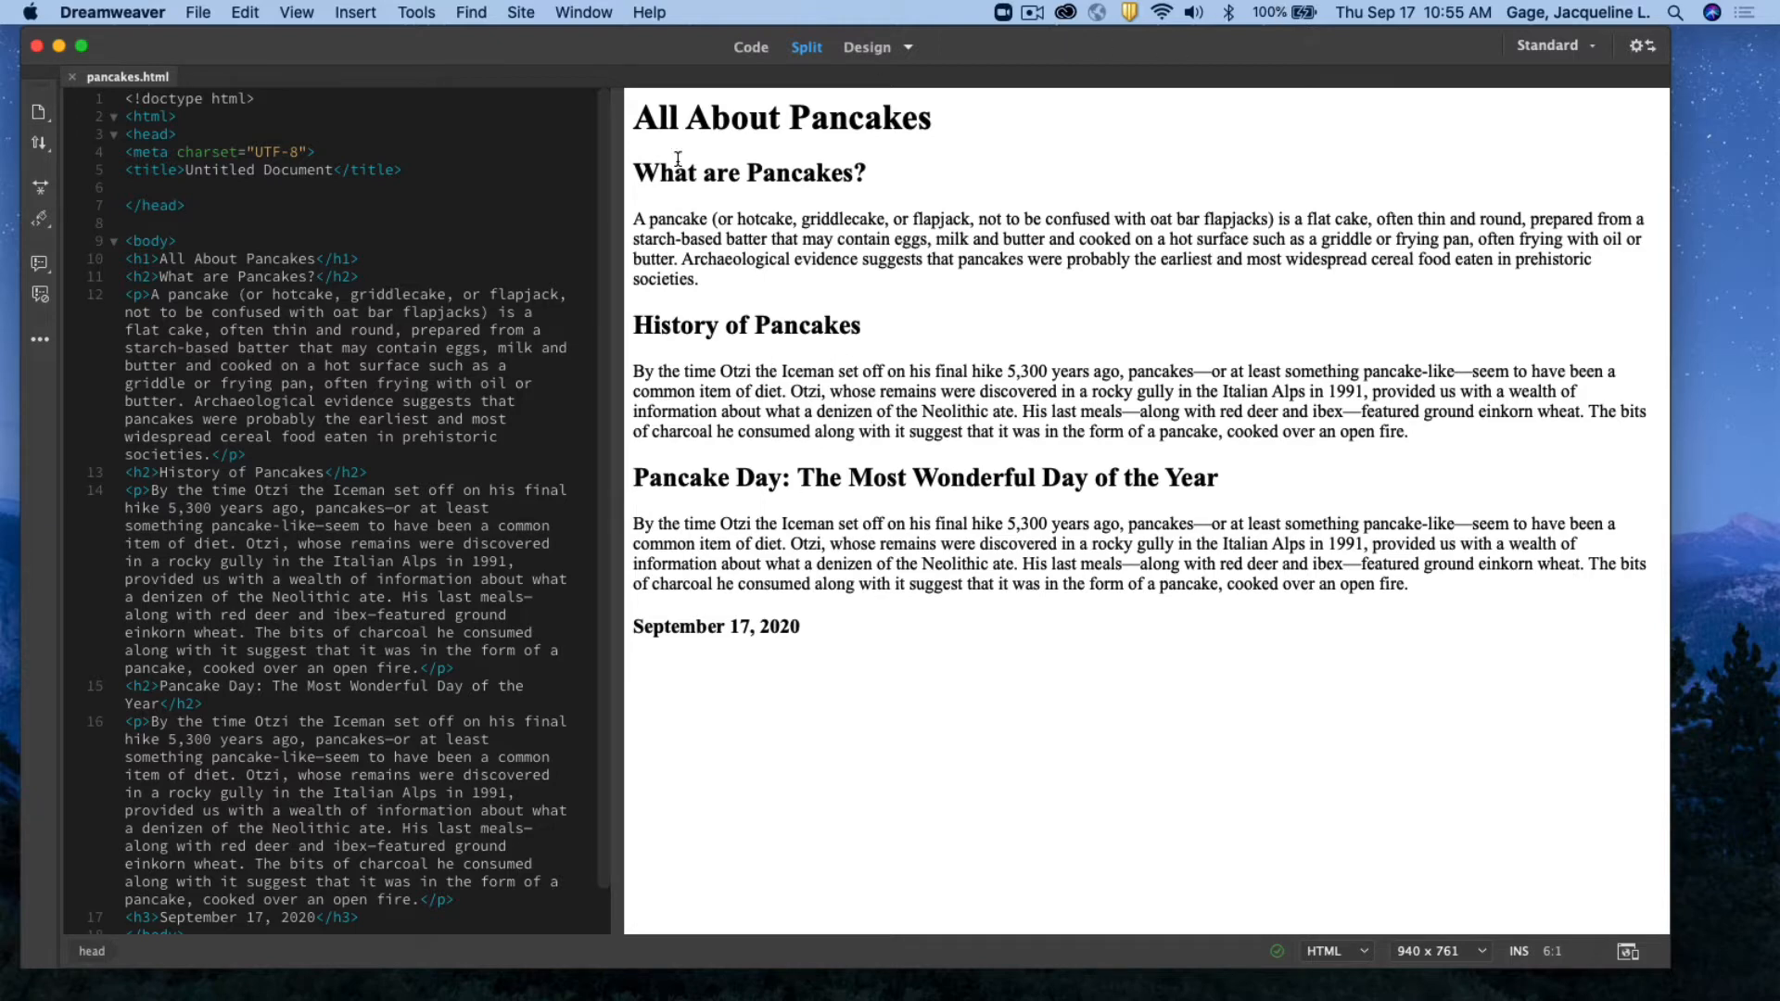
# Create a new blank CSS document via File > New, opening as Untitled-3 beside pancakes.html
pyautogui.tripleClick(780, 117)
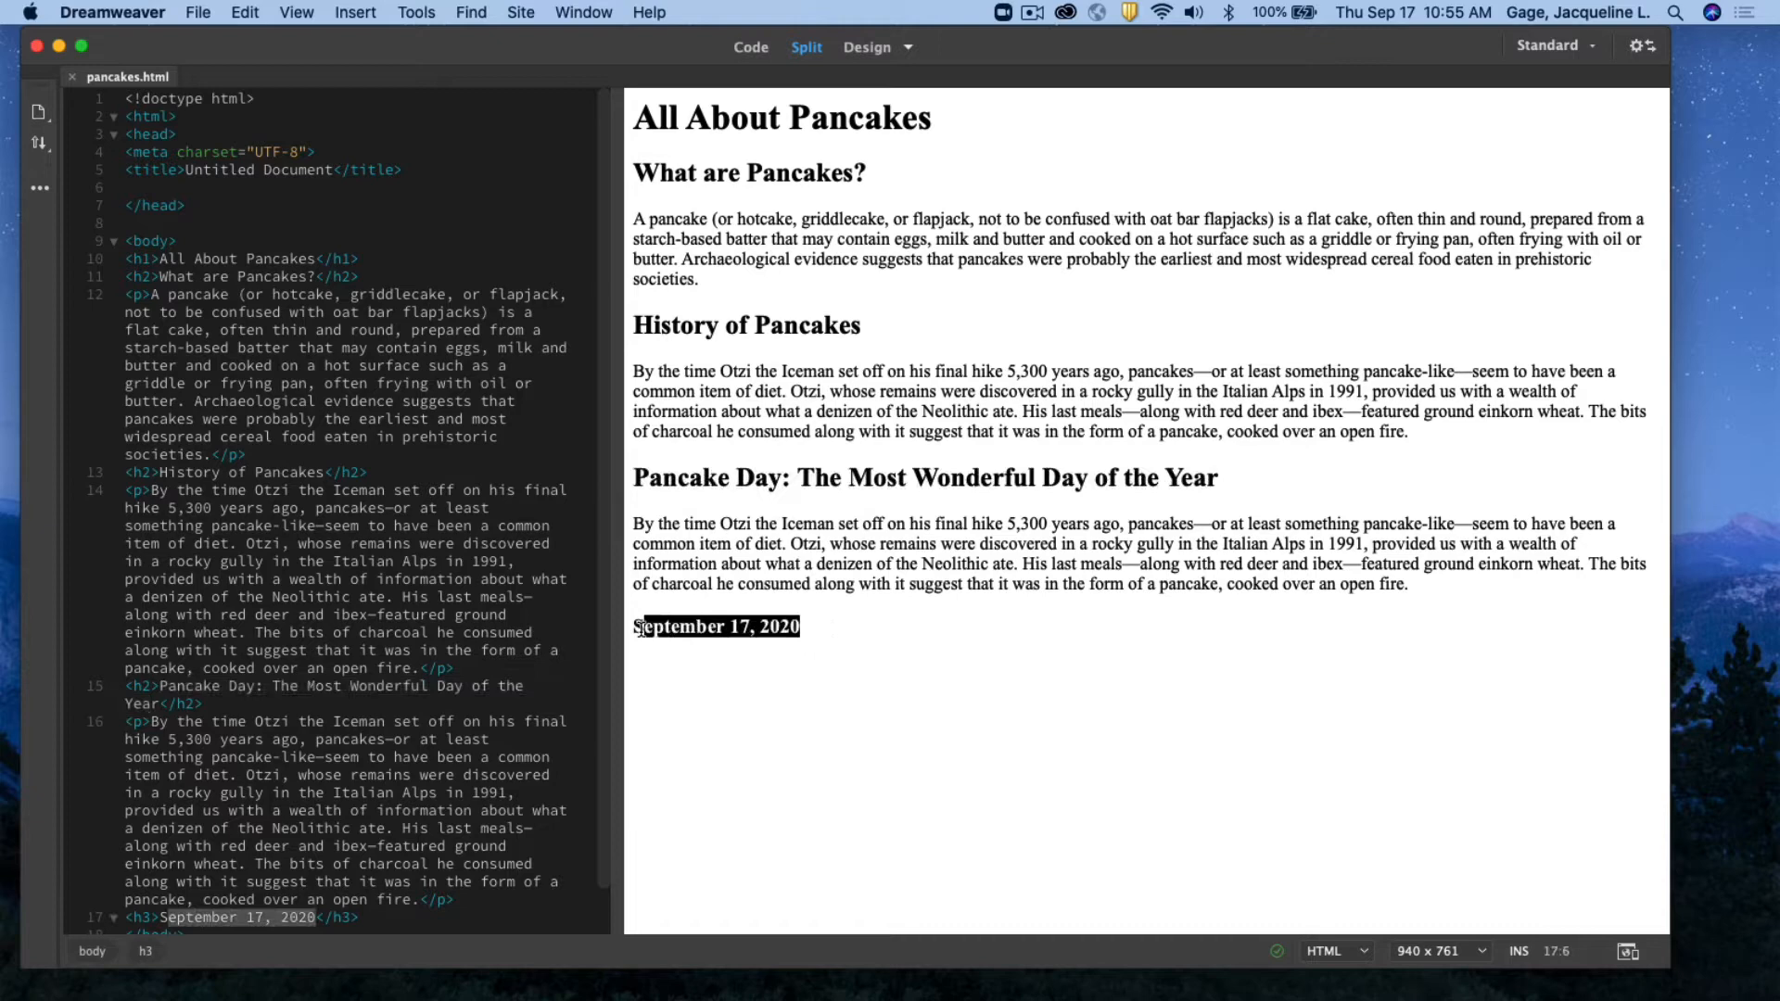
pyautogui.click(882, 692)
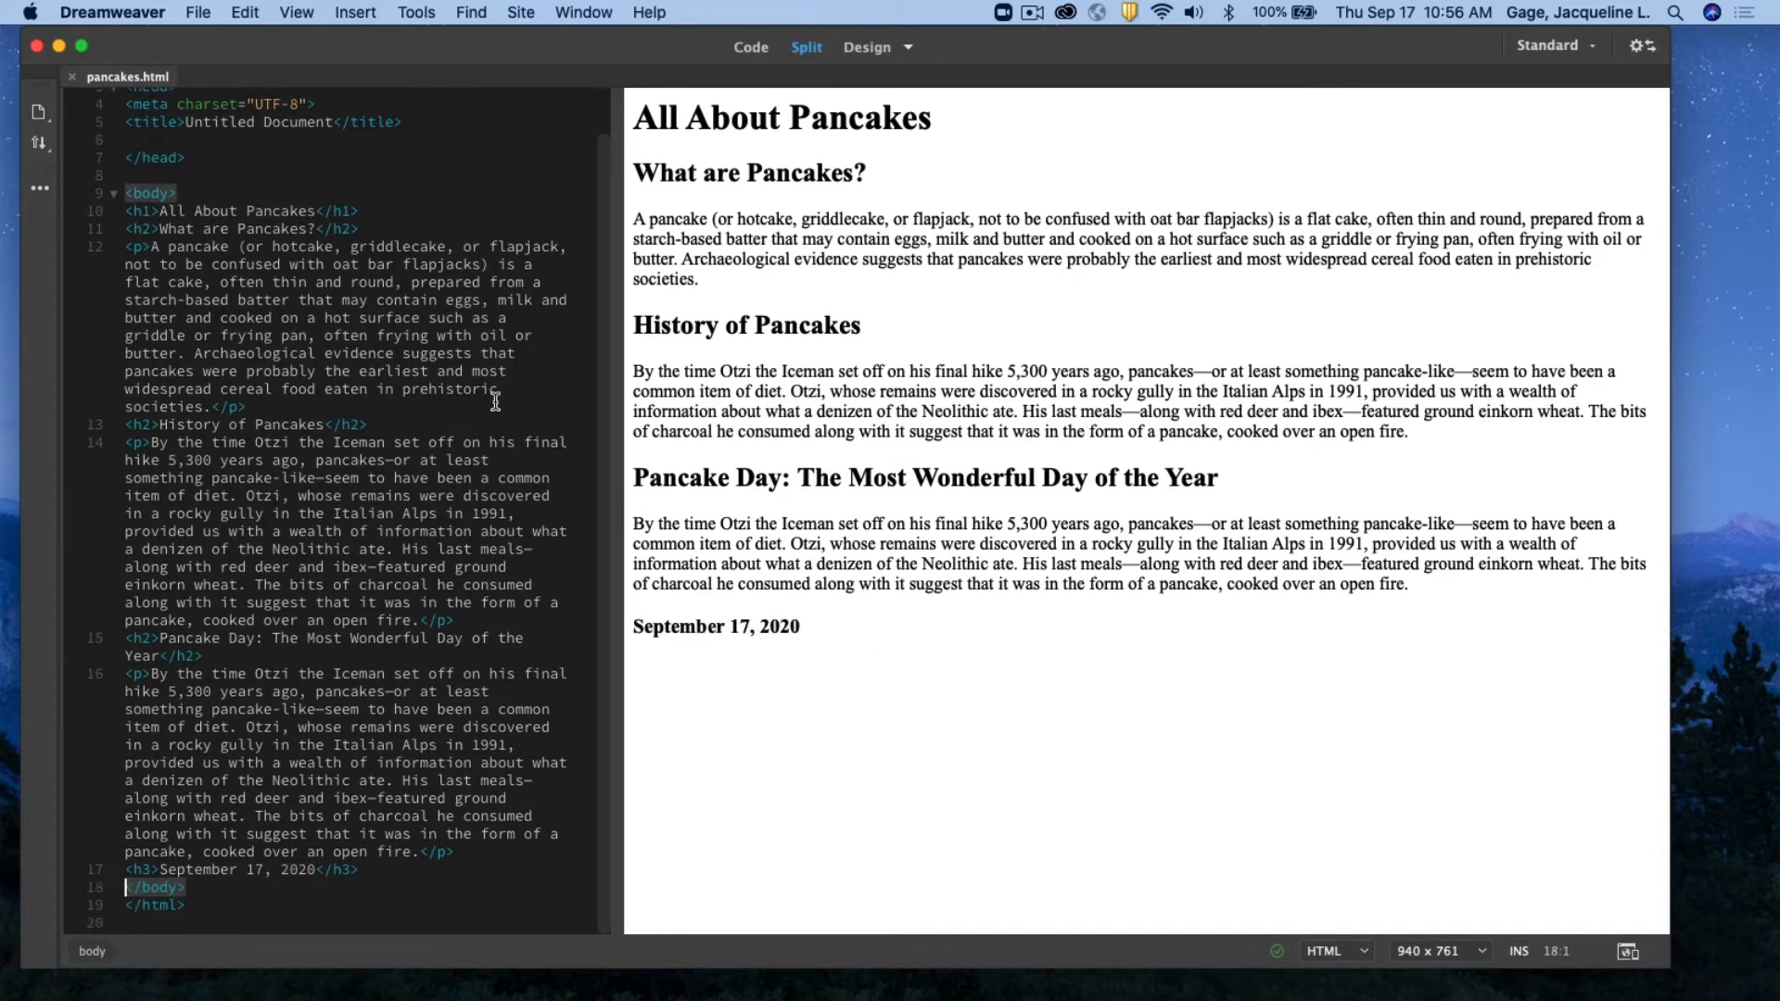
pyautogui.moveTo(198, 13)
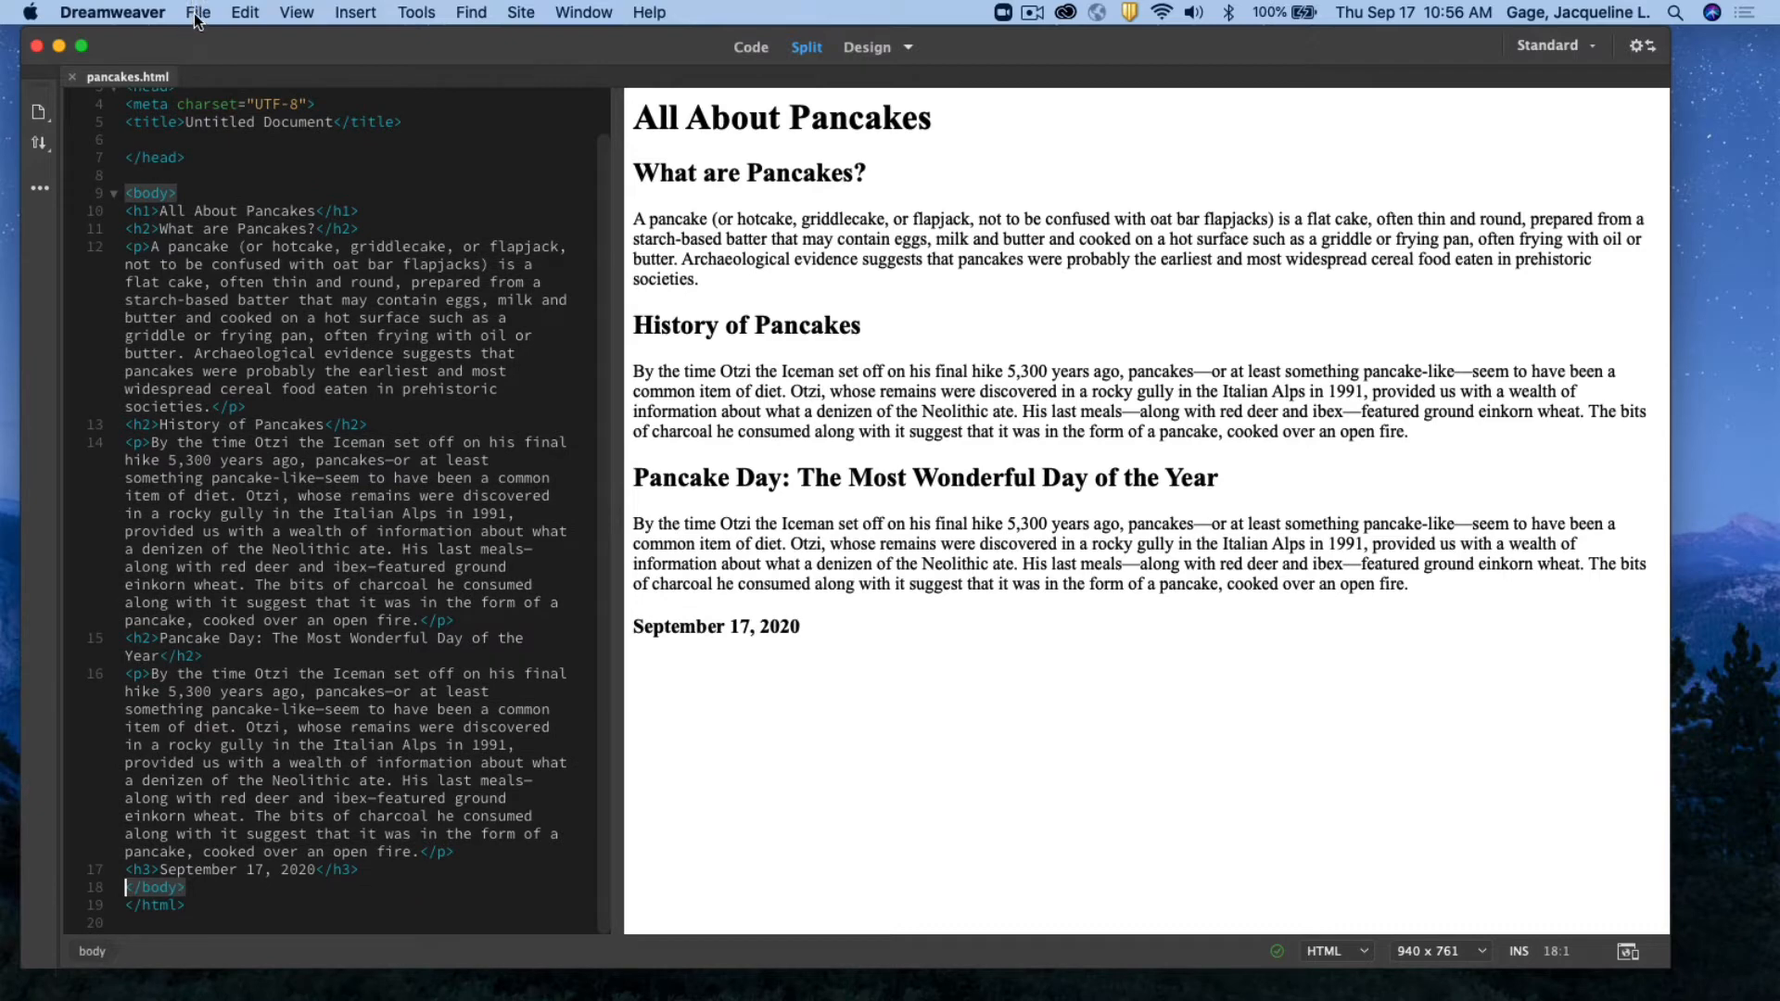
pyautogui.click(199, 13)
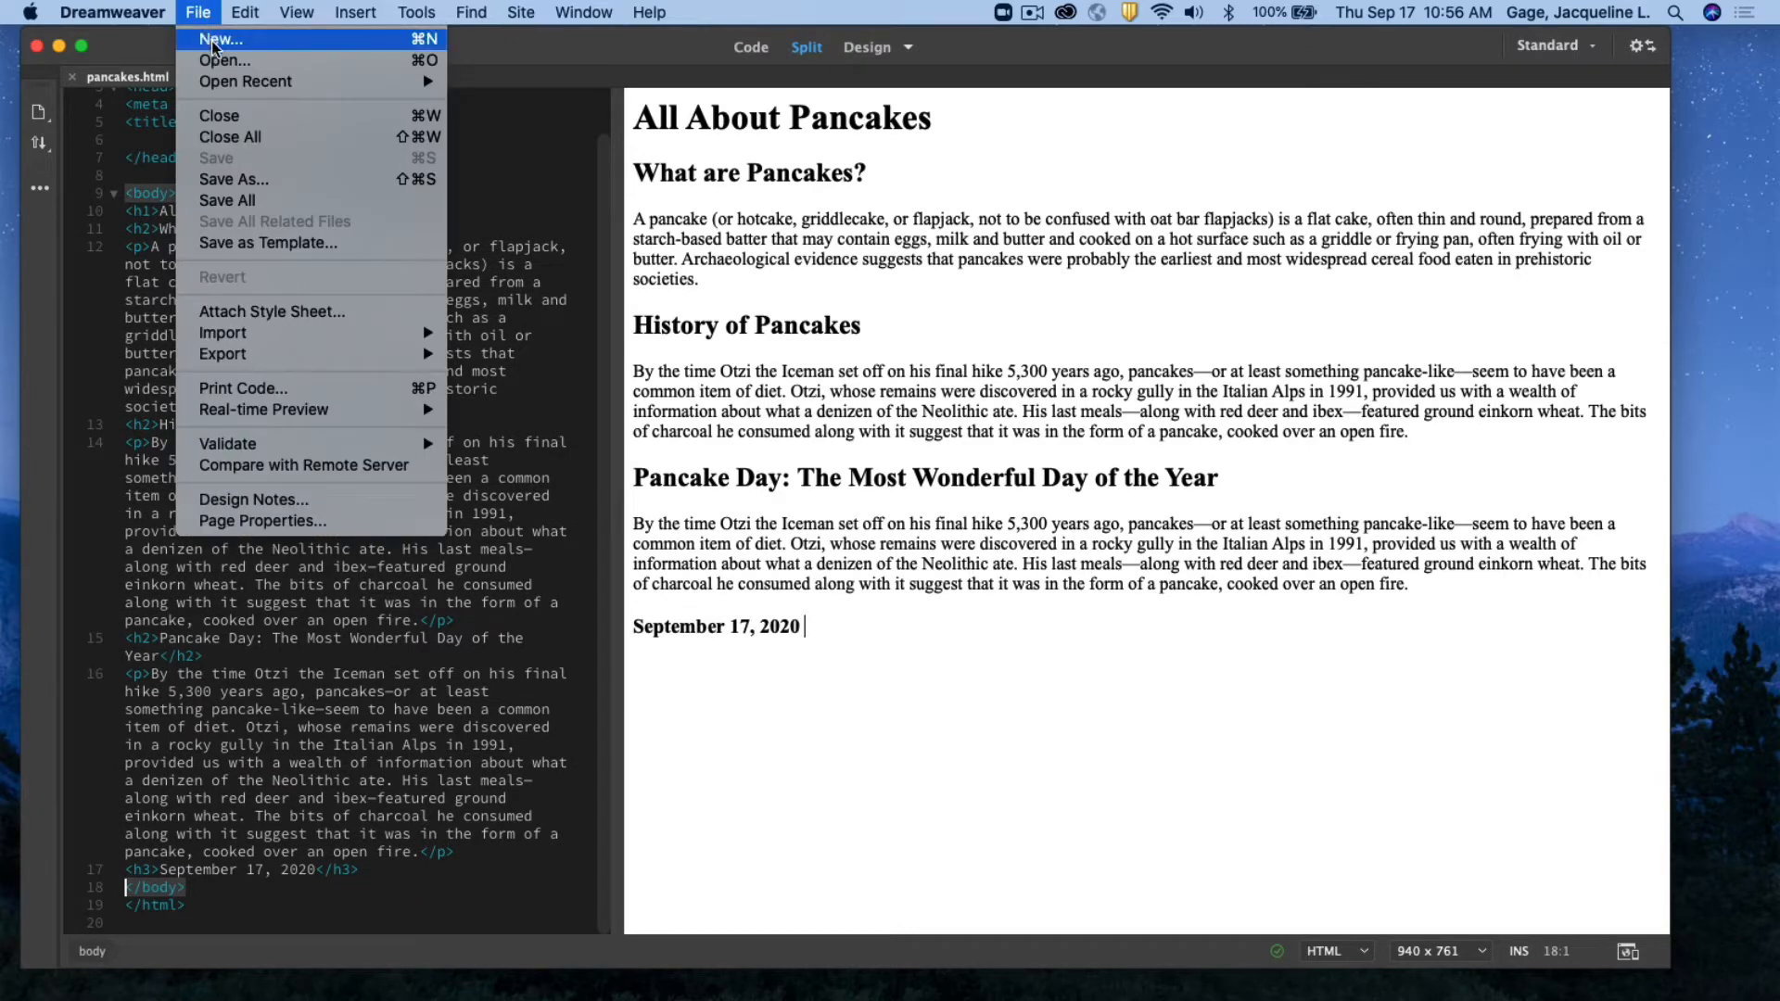
pyautogui.click(221, 39)
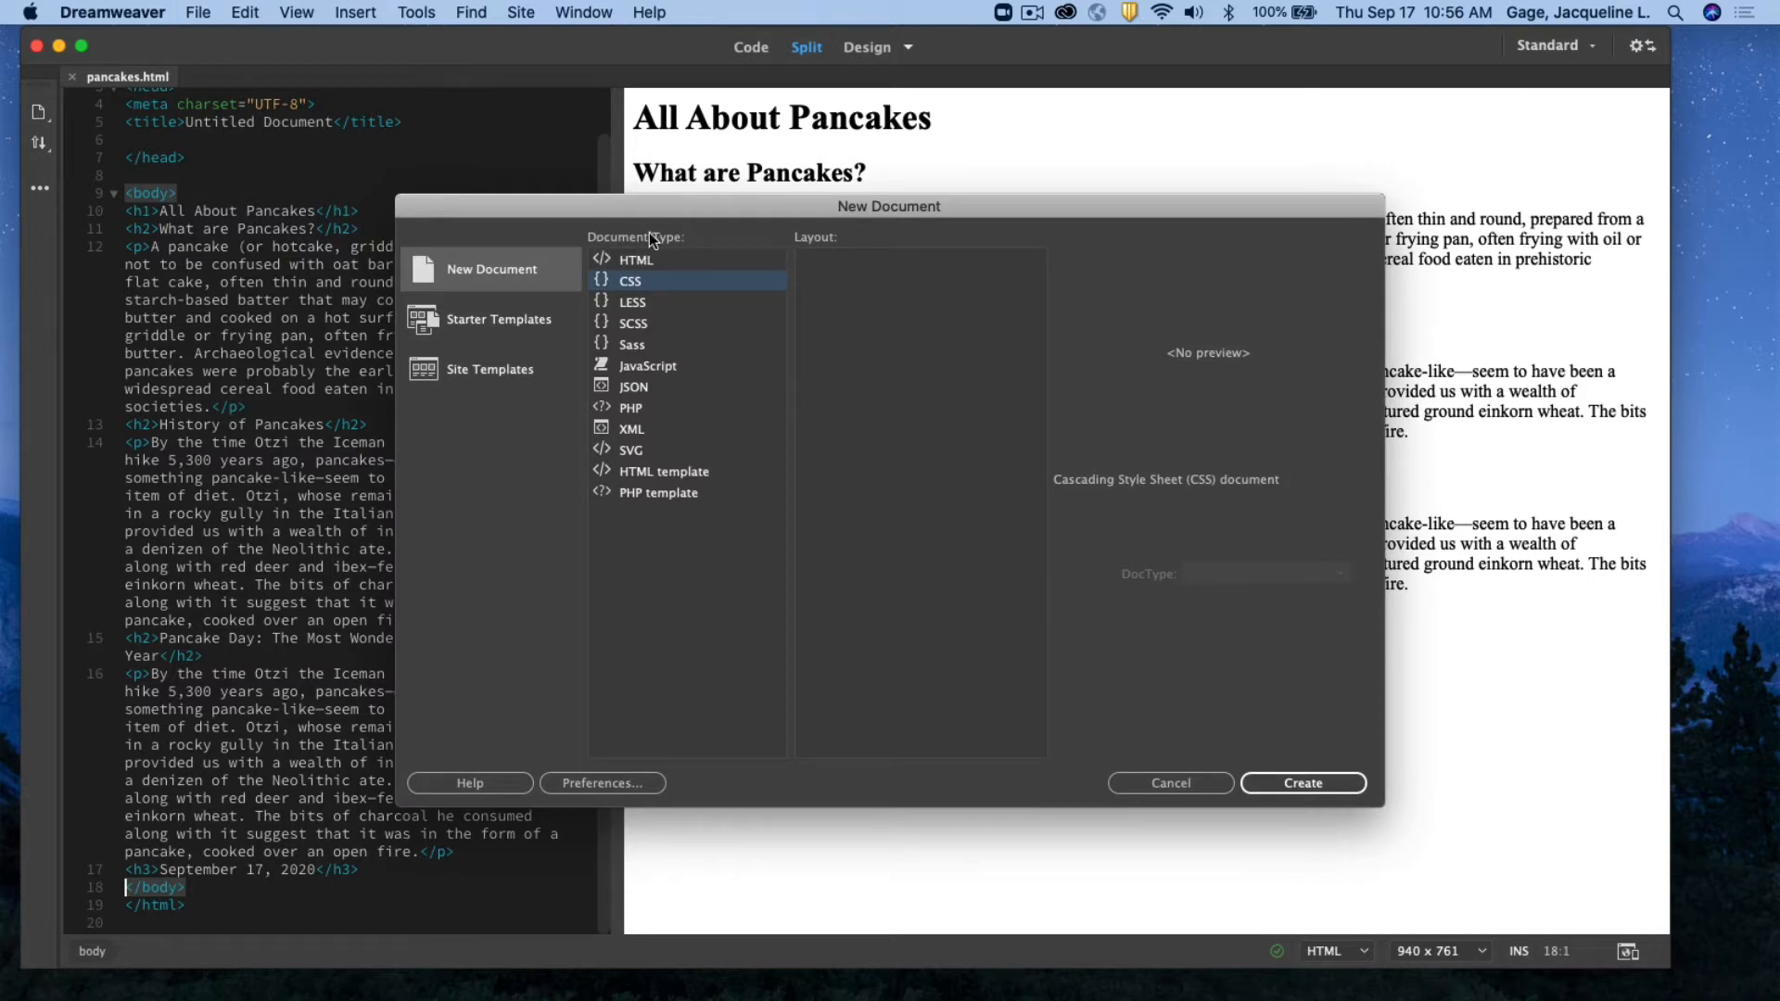
pyautogui.moveTo(637, 265)
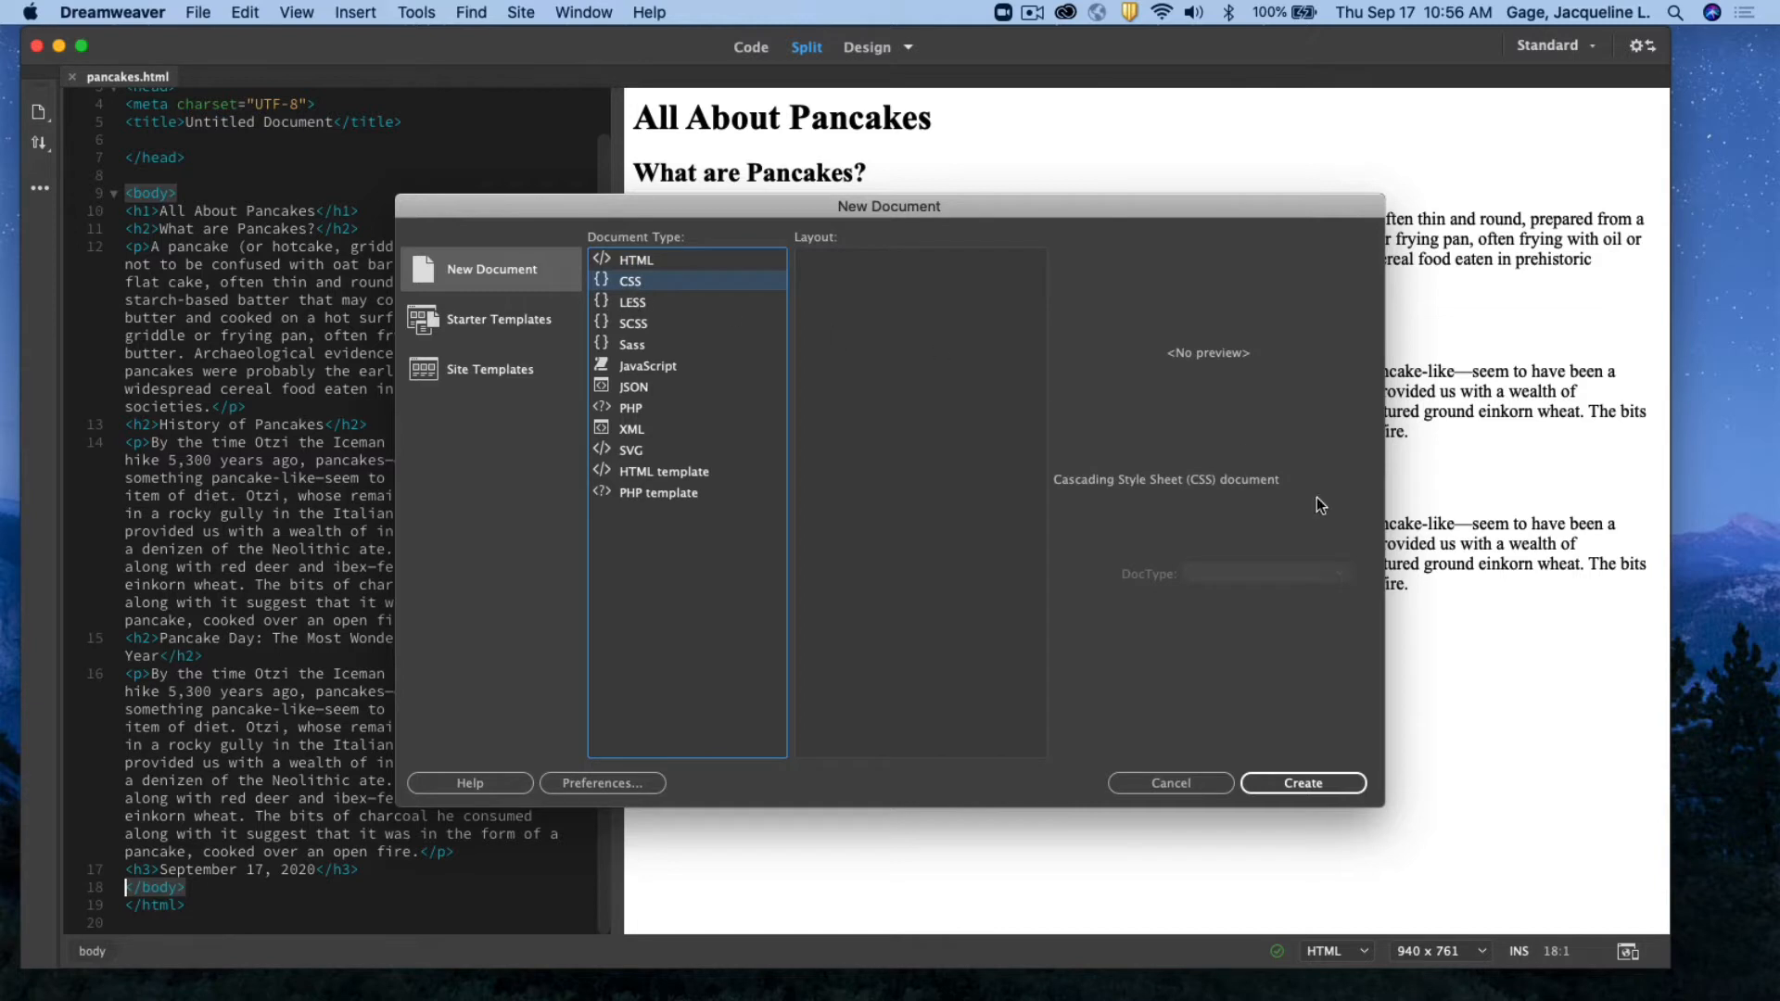
pyautogui.click(1301, 782)
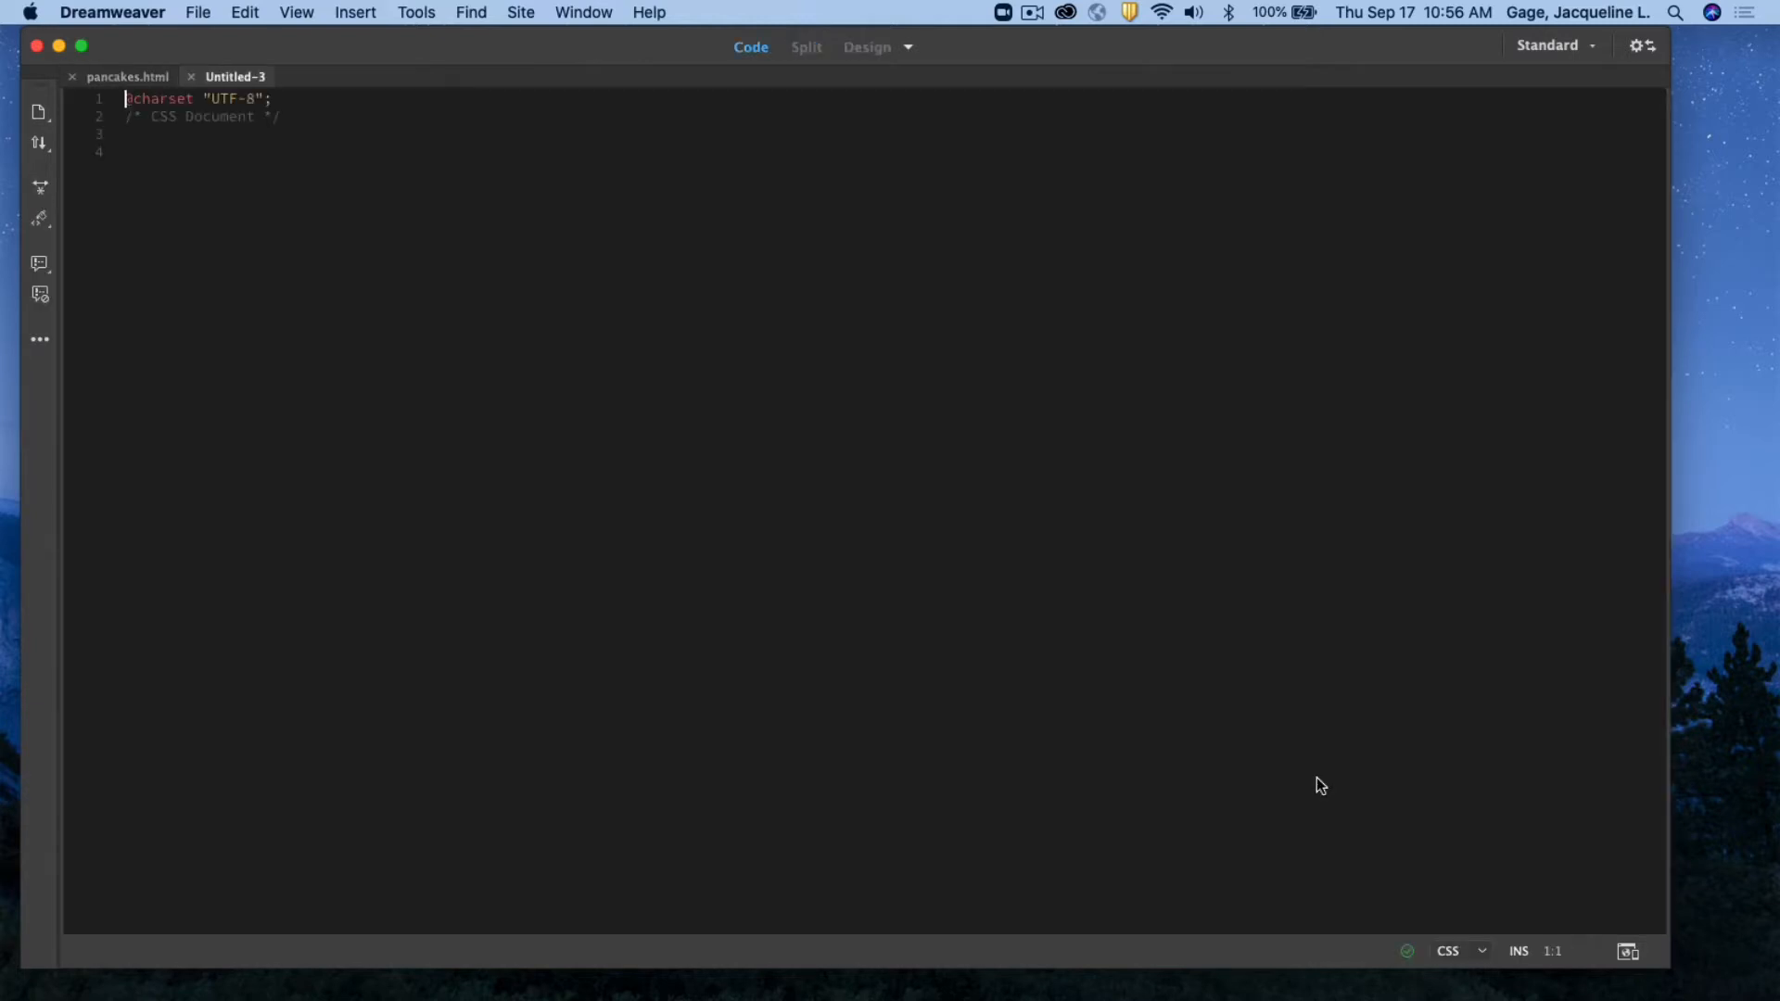
pyautogui.moveTo(227, 181)
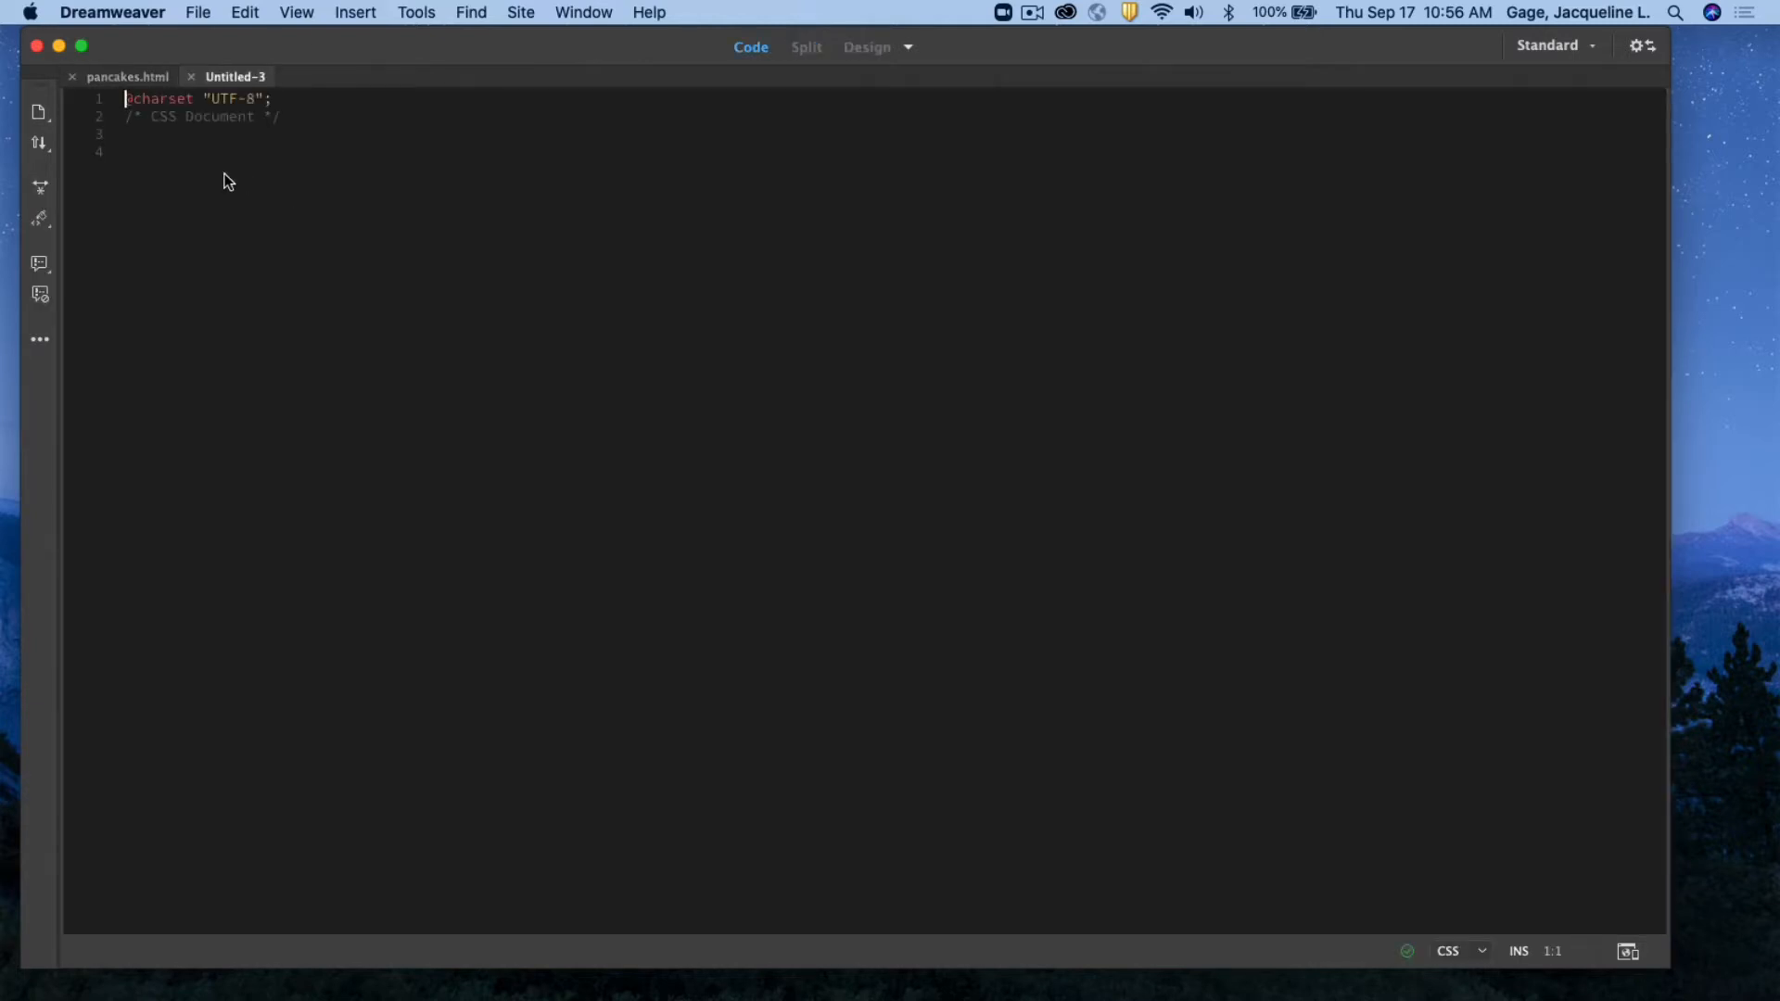
pyautogui.moveTo(199, 13)
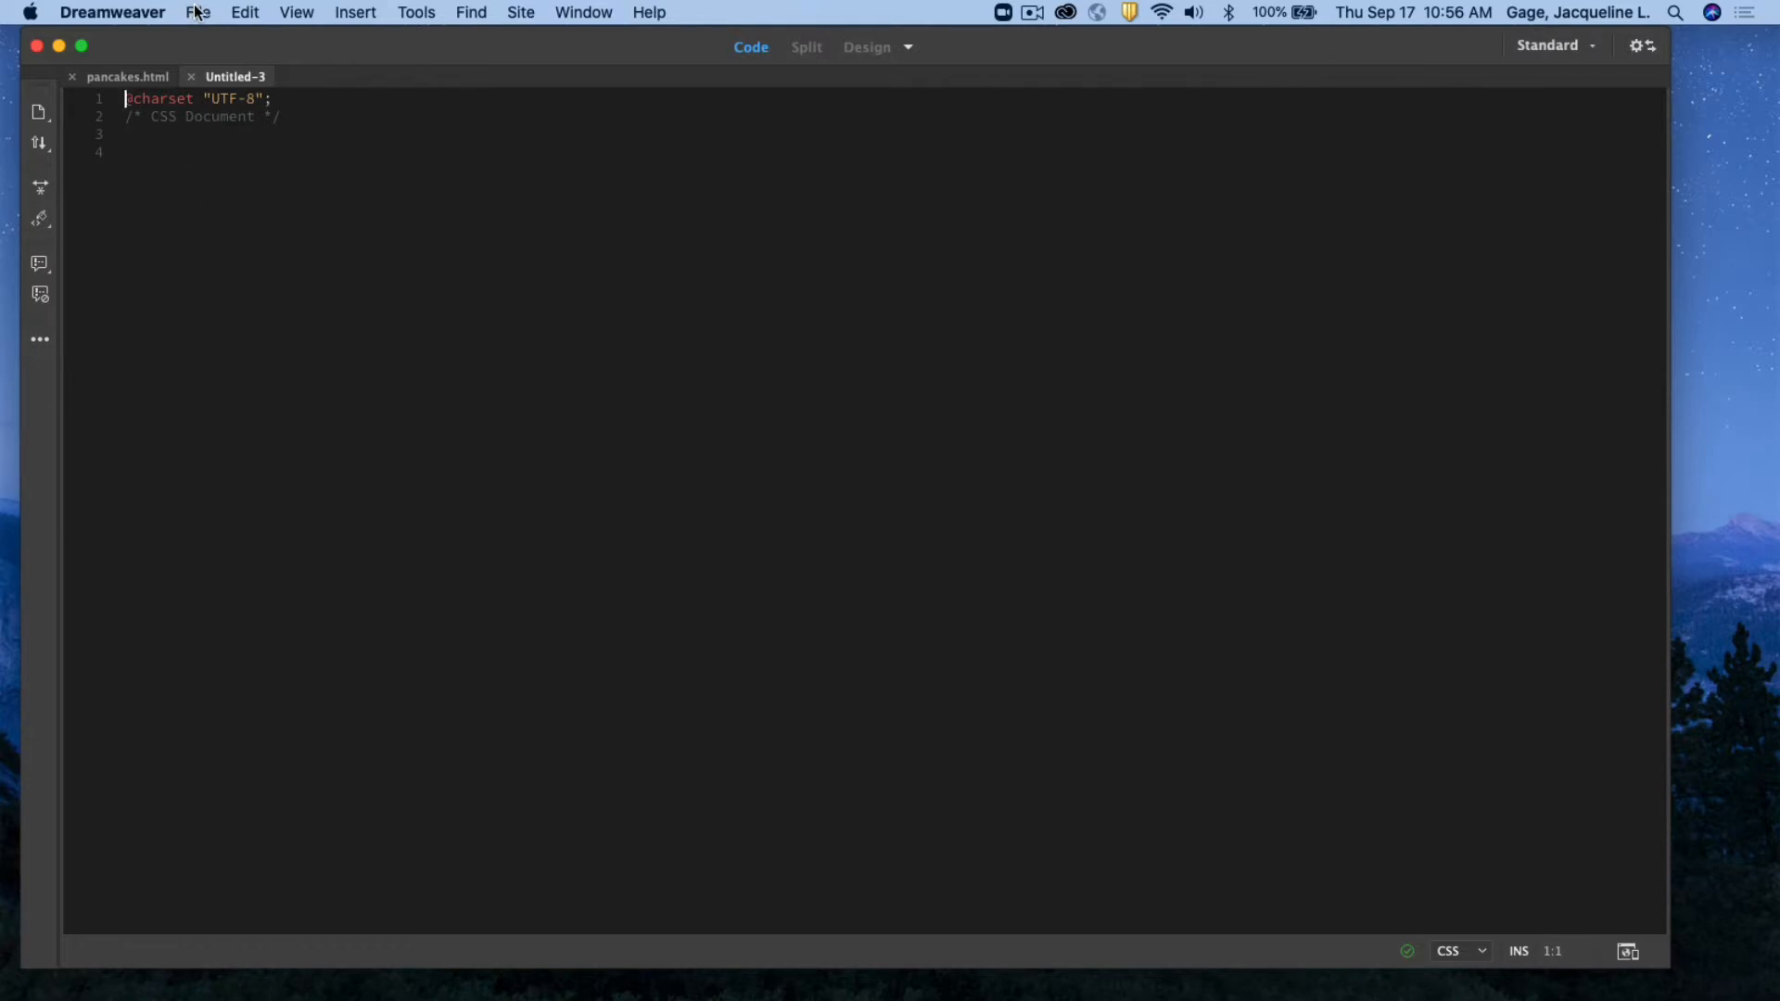
# Save the new stylesheet as pancake-styles2.css in the site's css folder
pyautogui.click(198, 13)
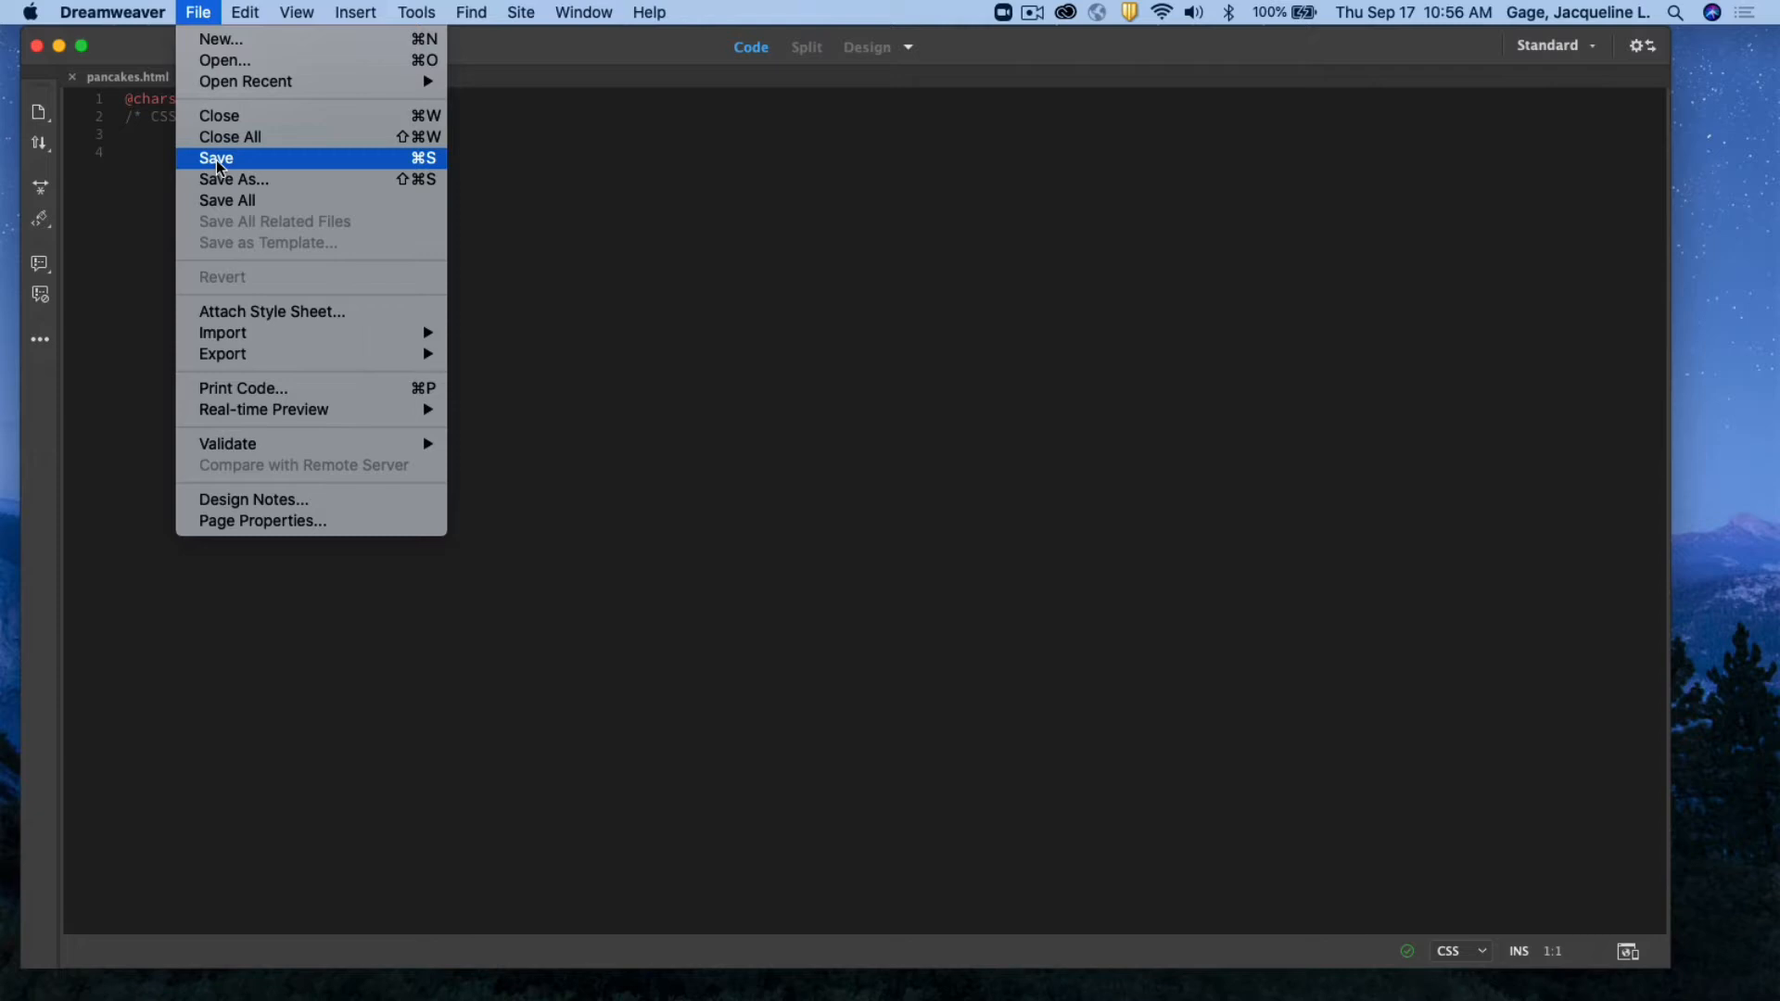
pyautogui.click(215, 159)
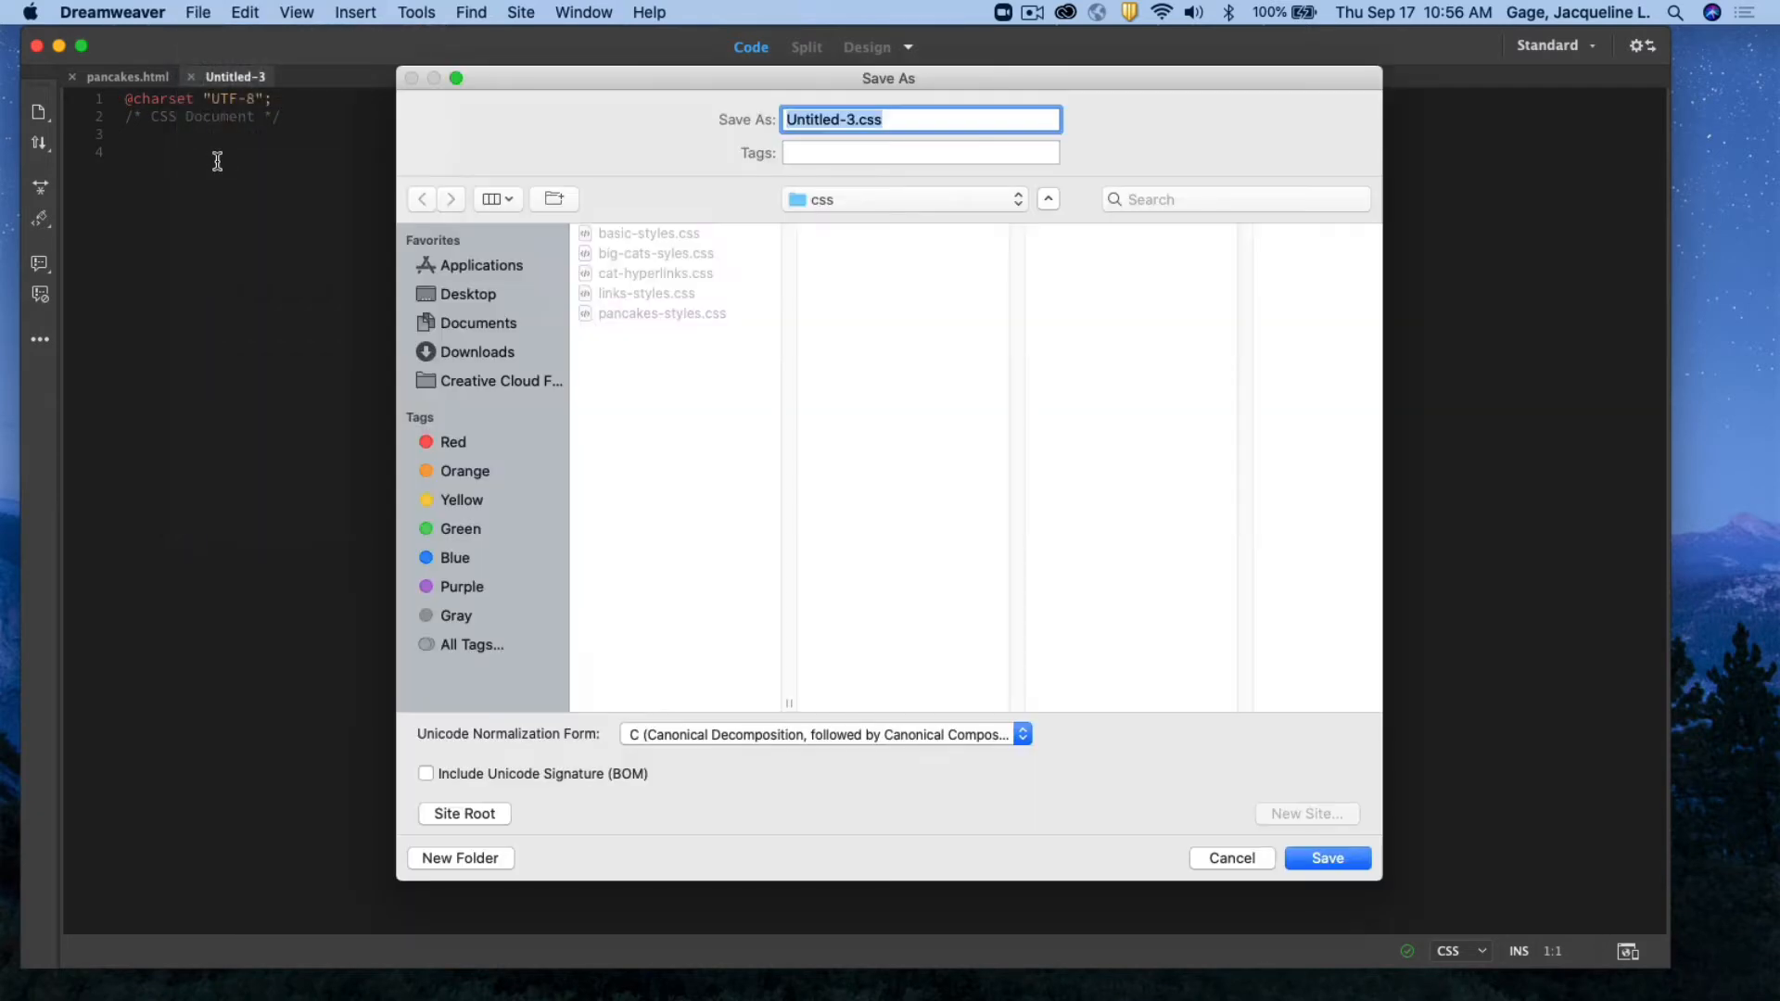
pyautogui.click(467, 295)
pyautogui.write('panca')
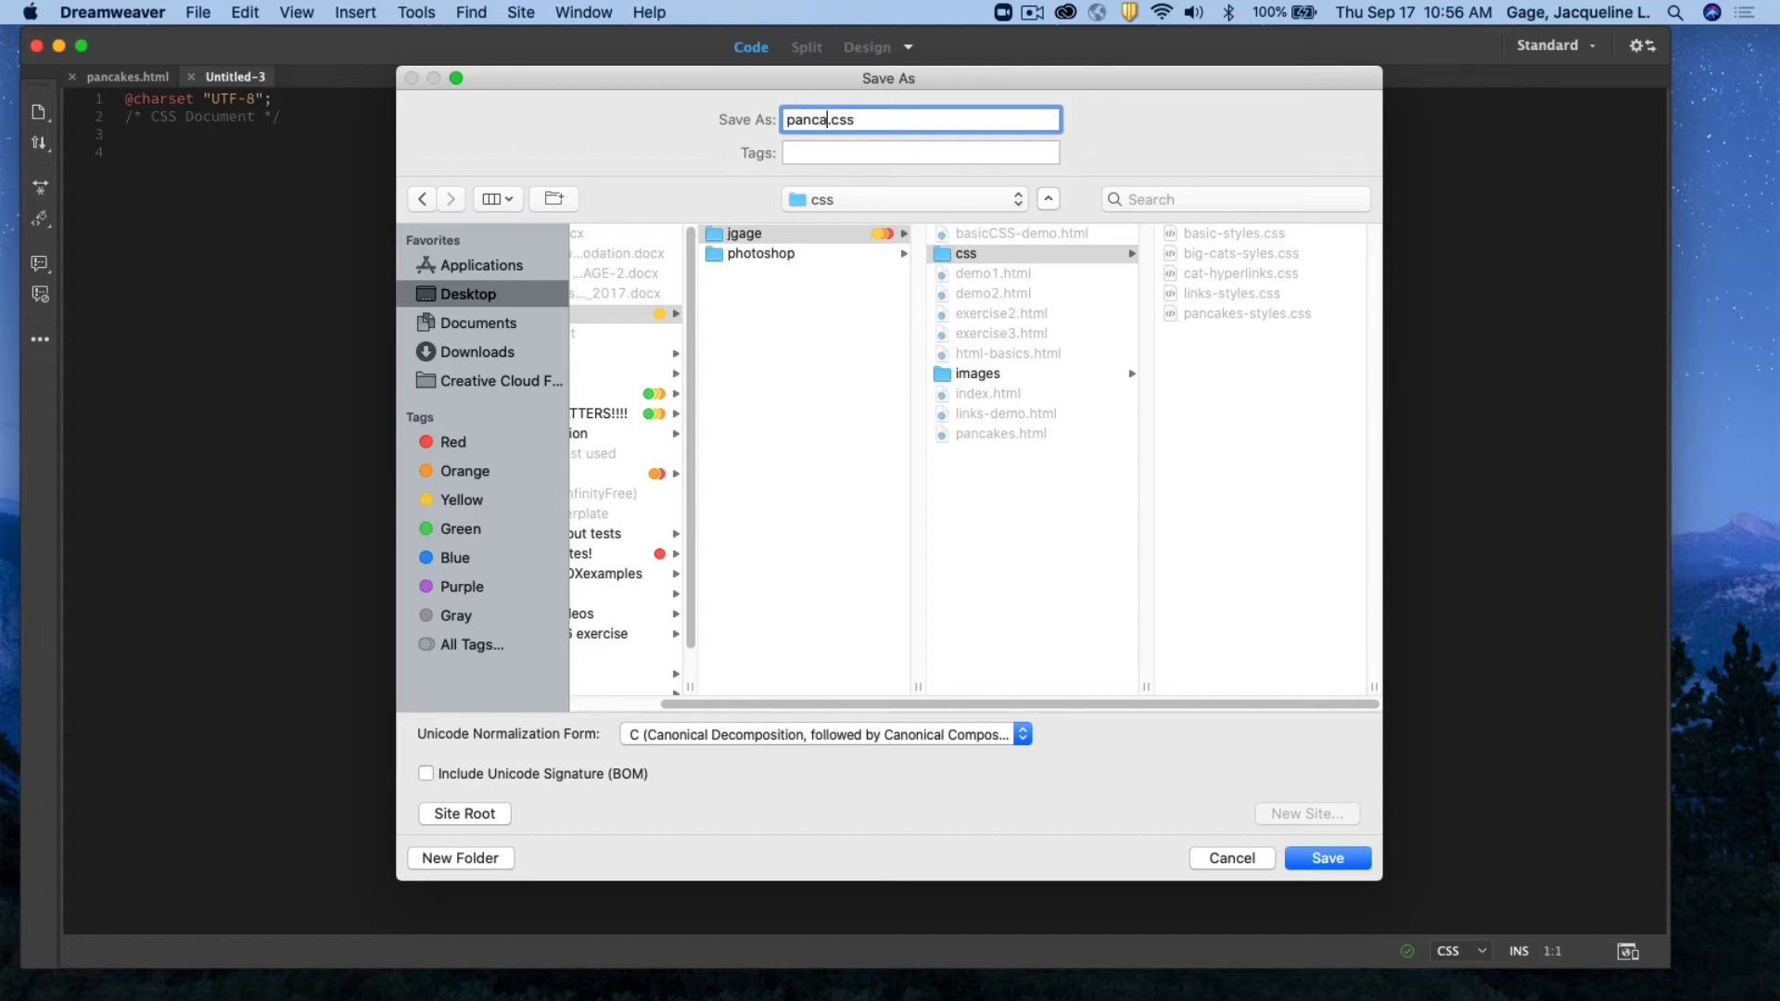
pyautogui.write('ke-styles2')
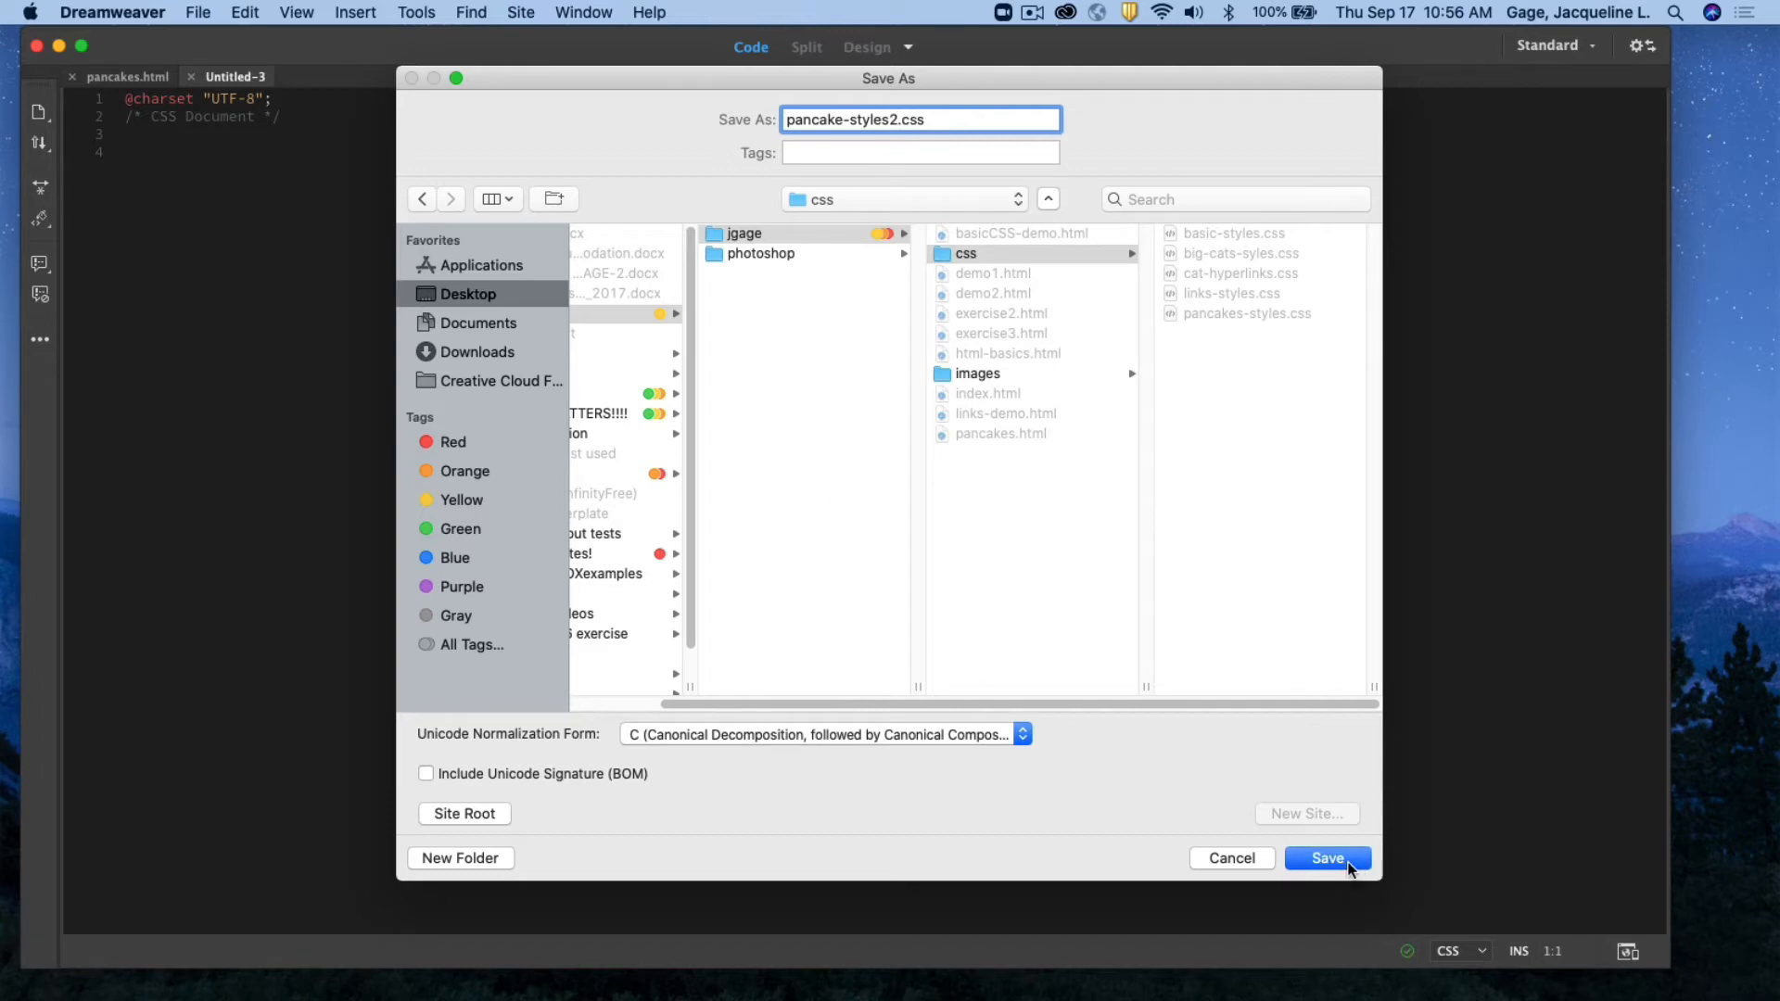
pyautogui.click(1326, 858)
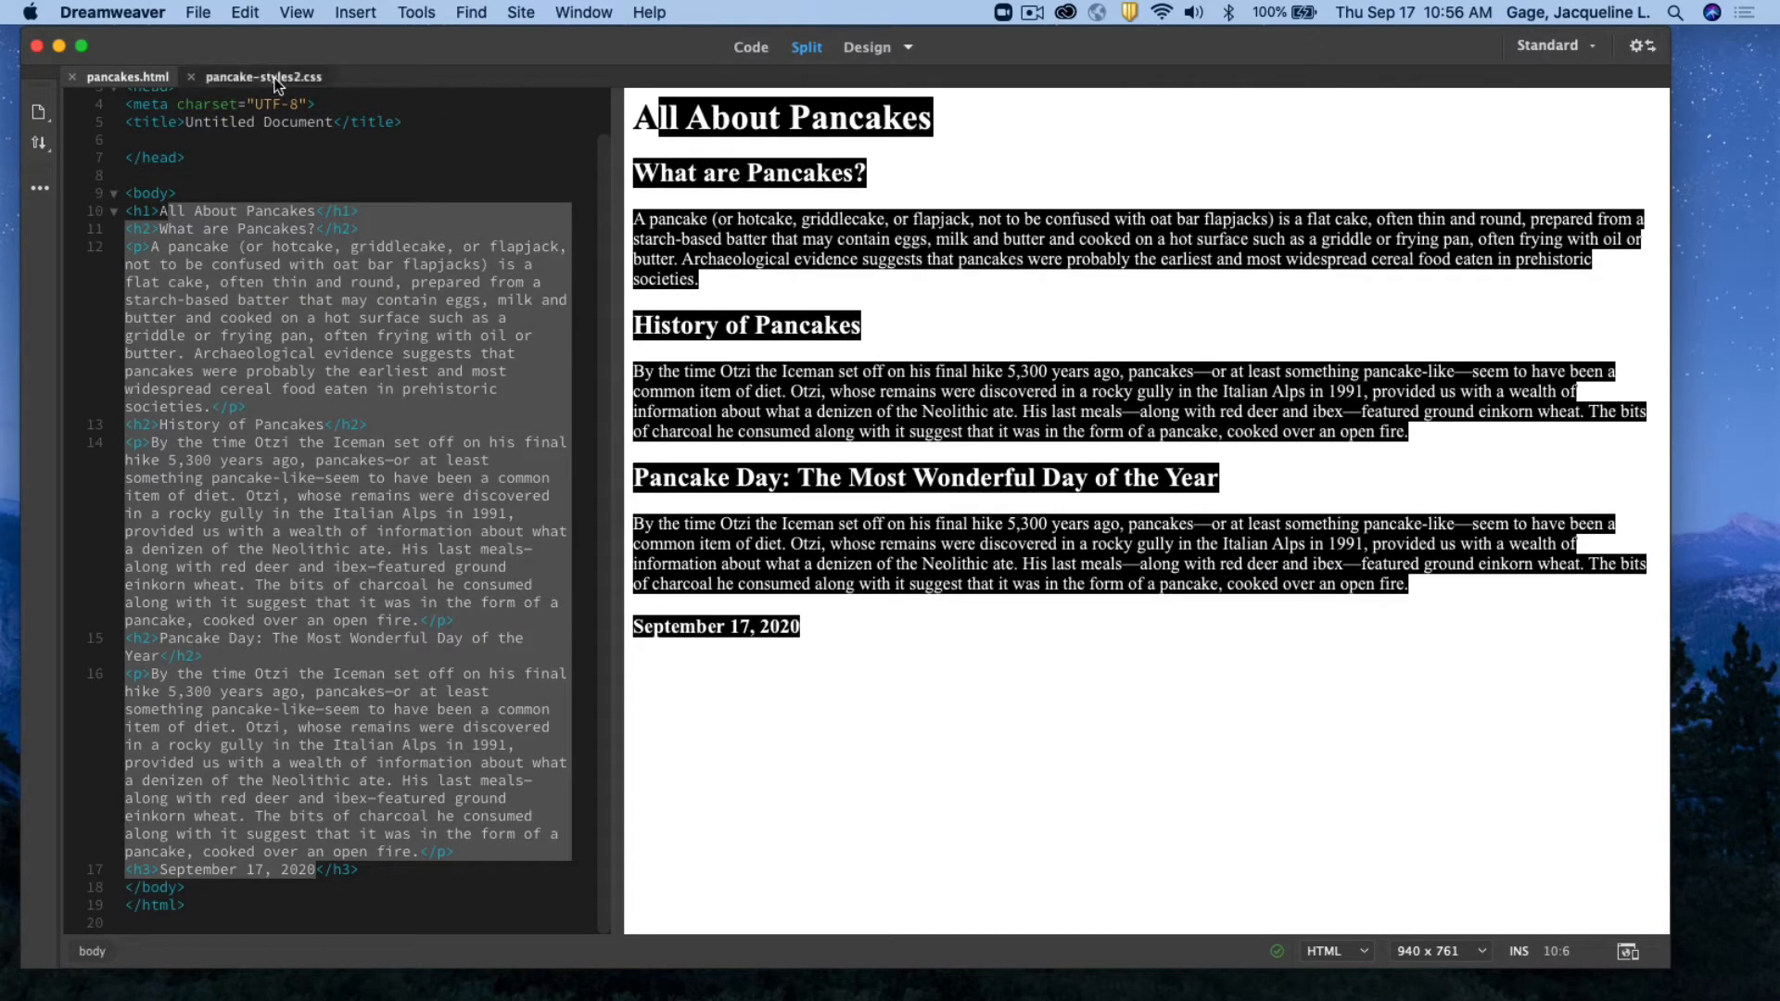
# Return to pancakes.html and show the CSS Designer panel beside the code
pyautogui.click(128, 76)
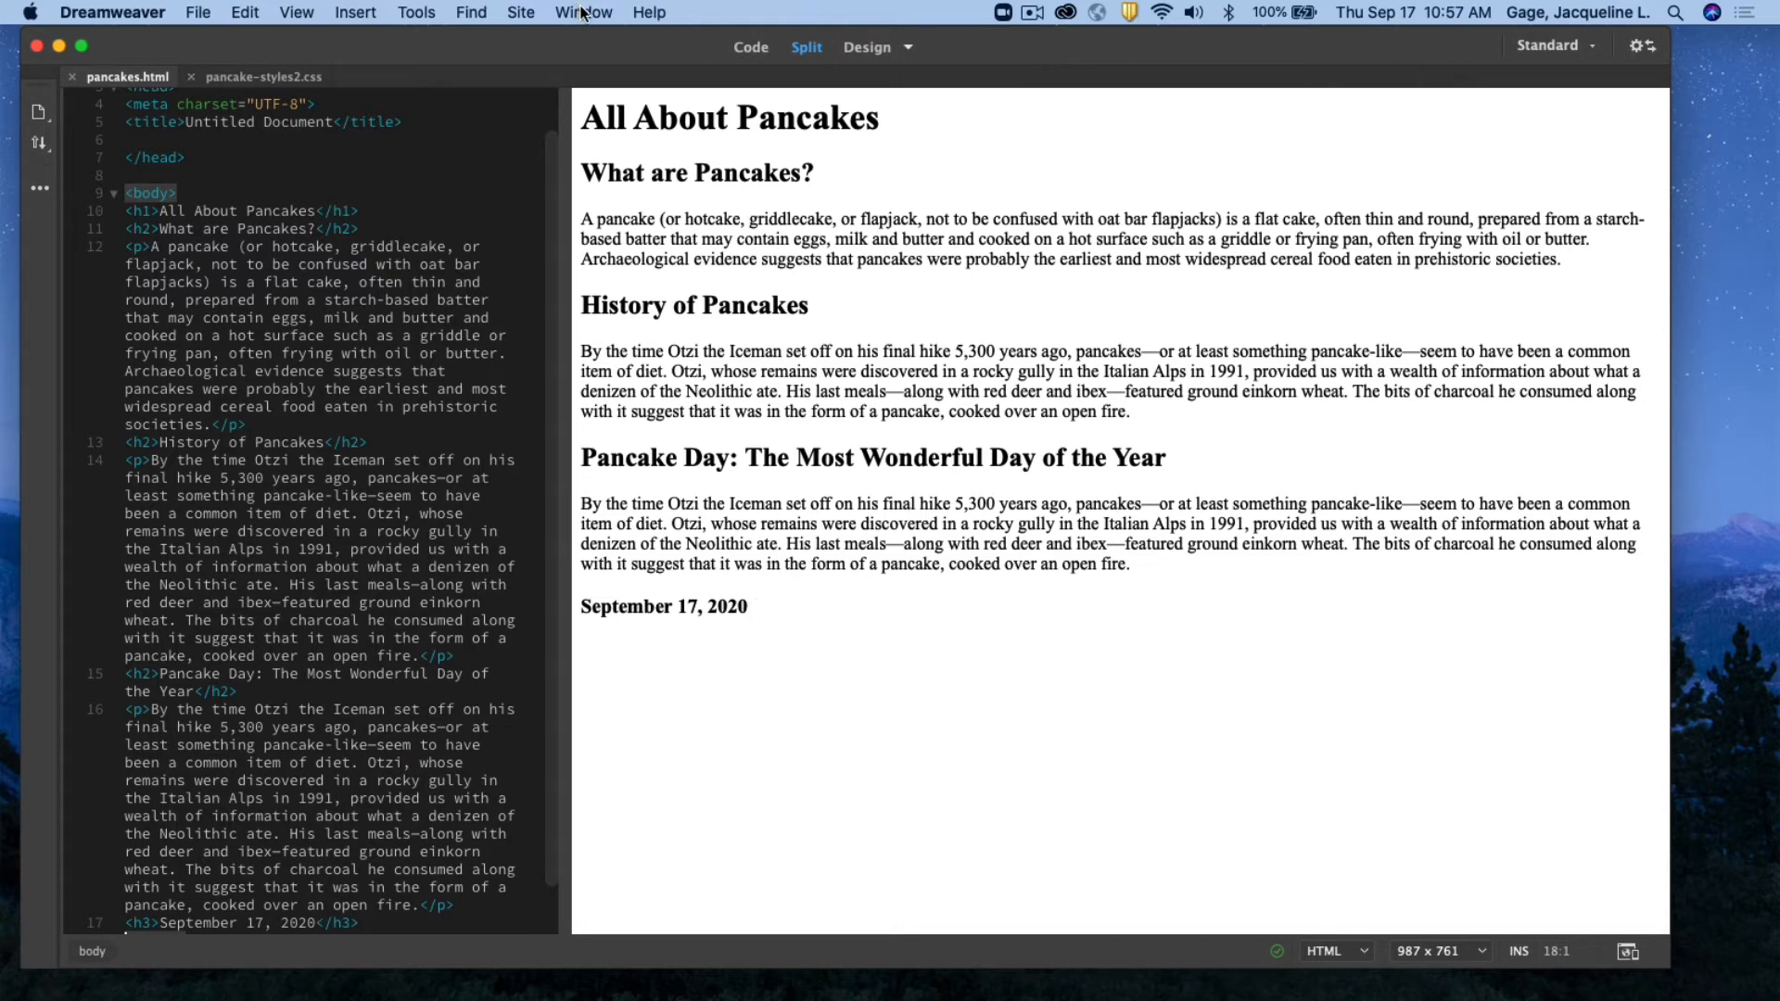
pyautogui.moveTo(586, 13)
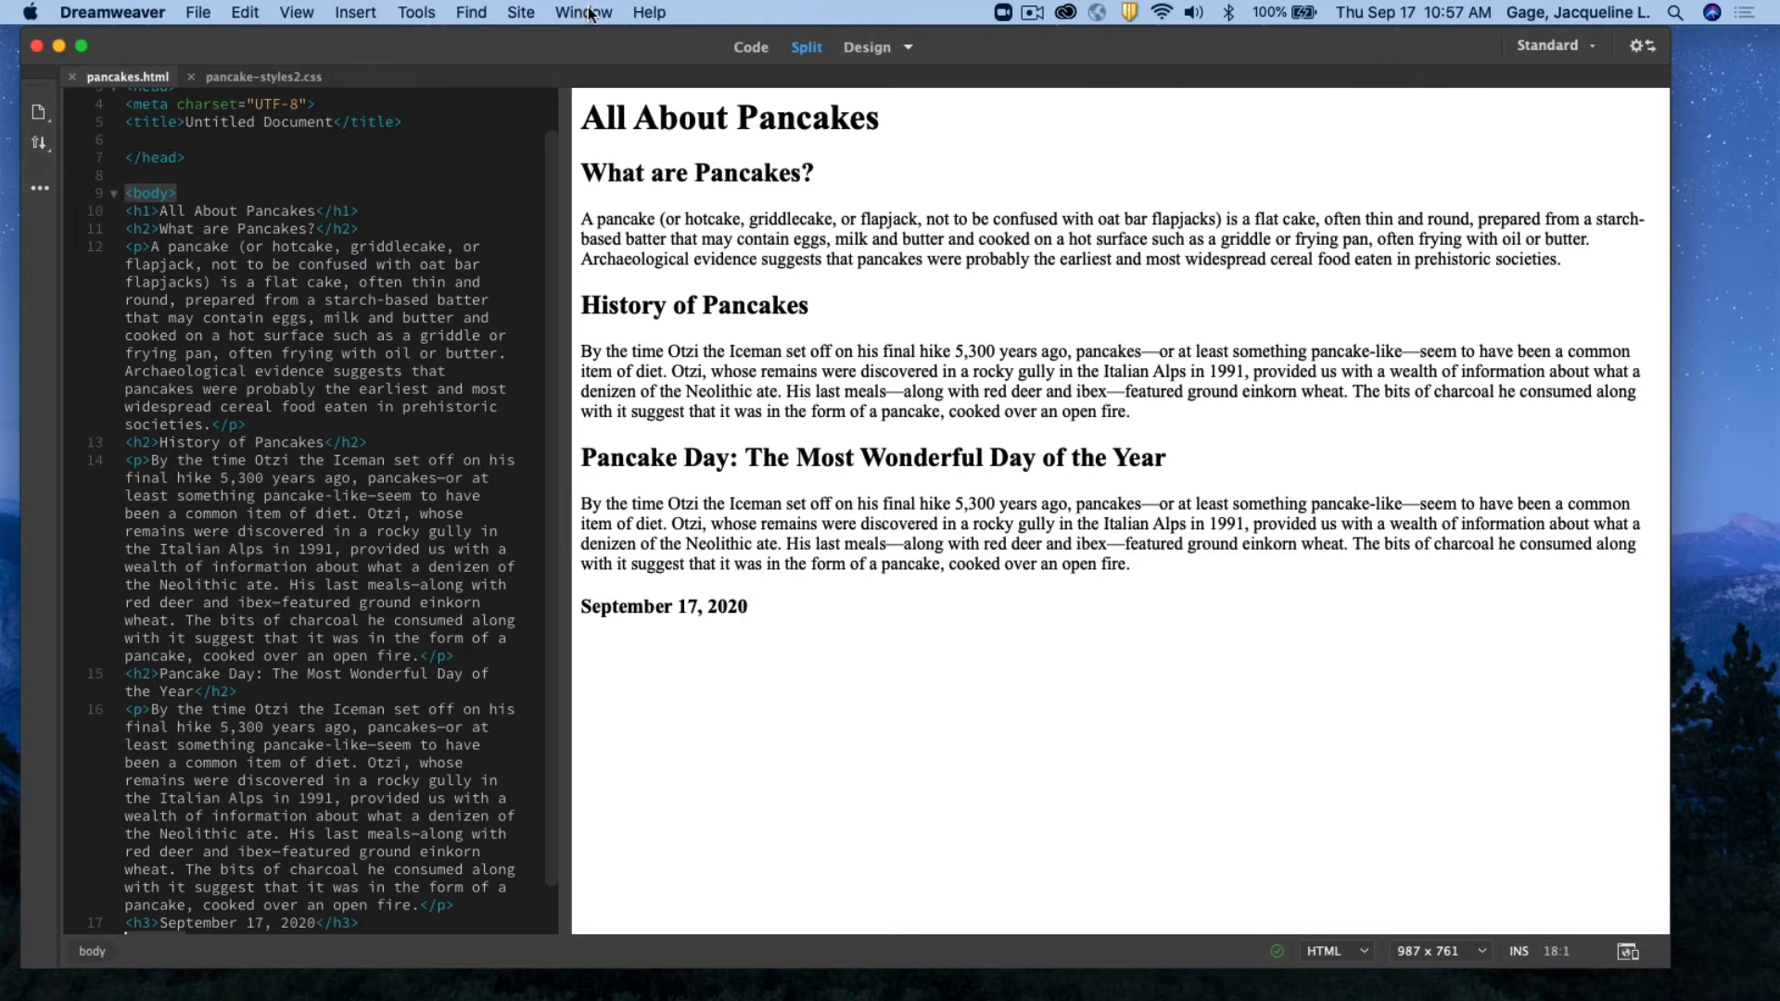
pyautogui.click(582, 13)
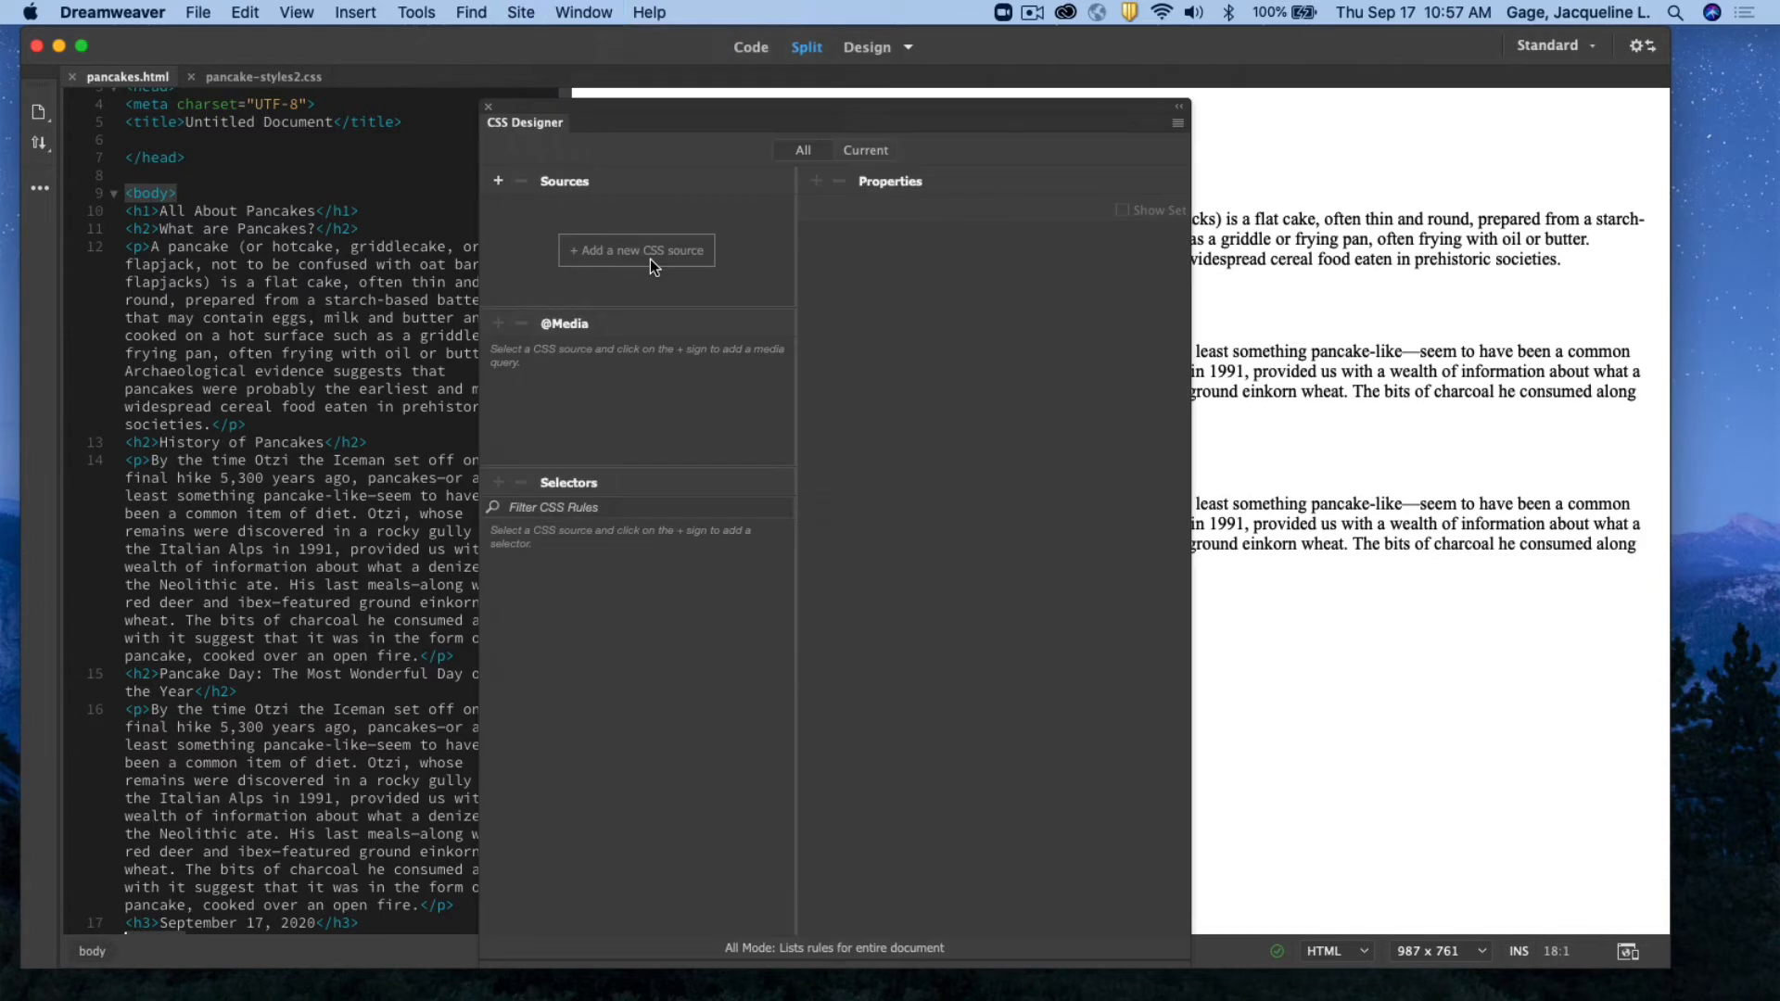
pyautogui.moveTo(525, 122); pyautogui.dragTo(552, 87)
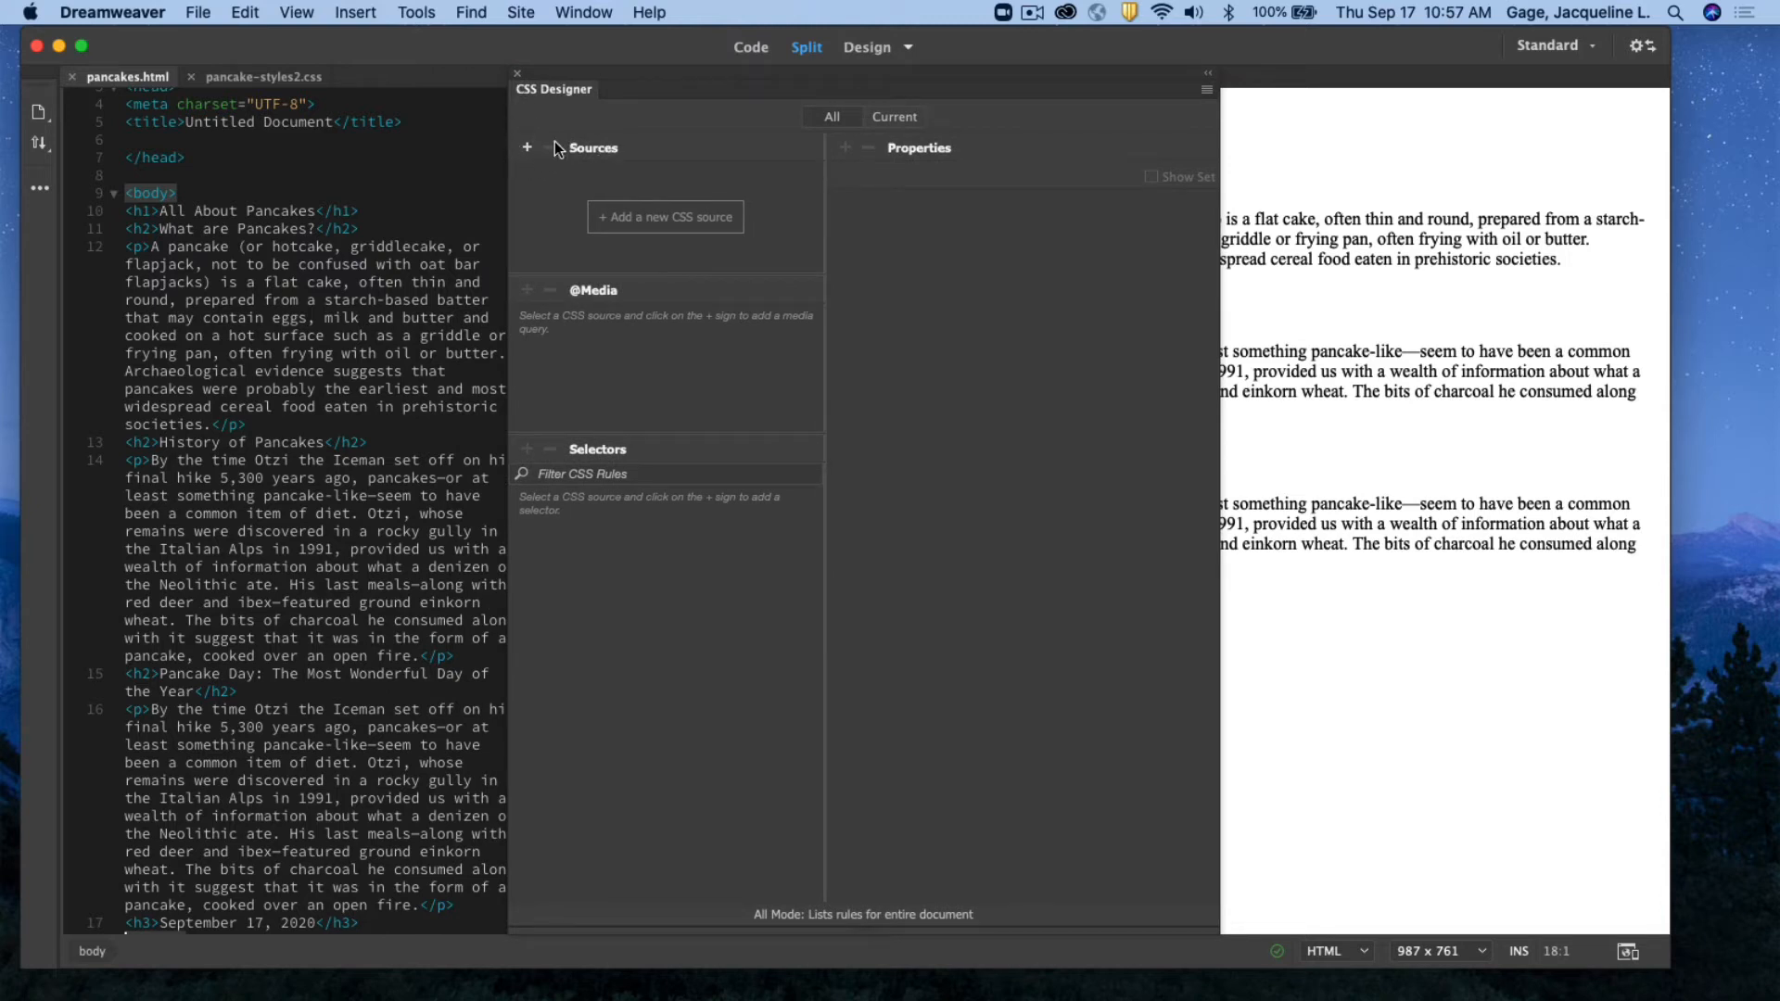
# Attach the existing file css/pancake-styles2.css to pancakes.html as a linked stylesheet from CSS Designer's Sources
pyautogui.click(527, 148)
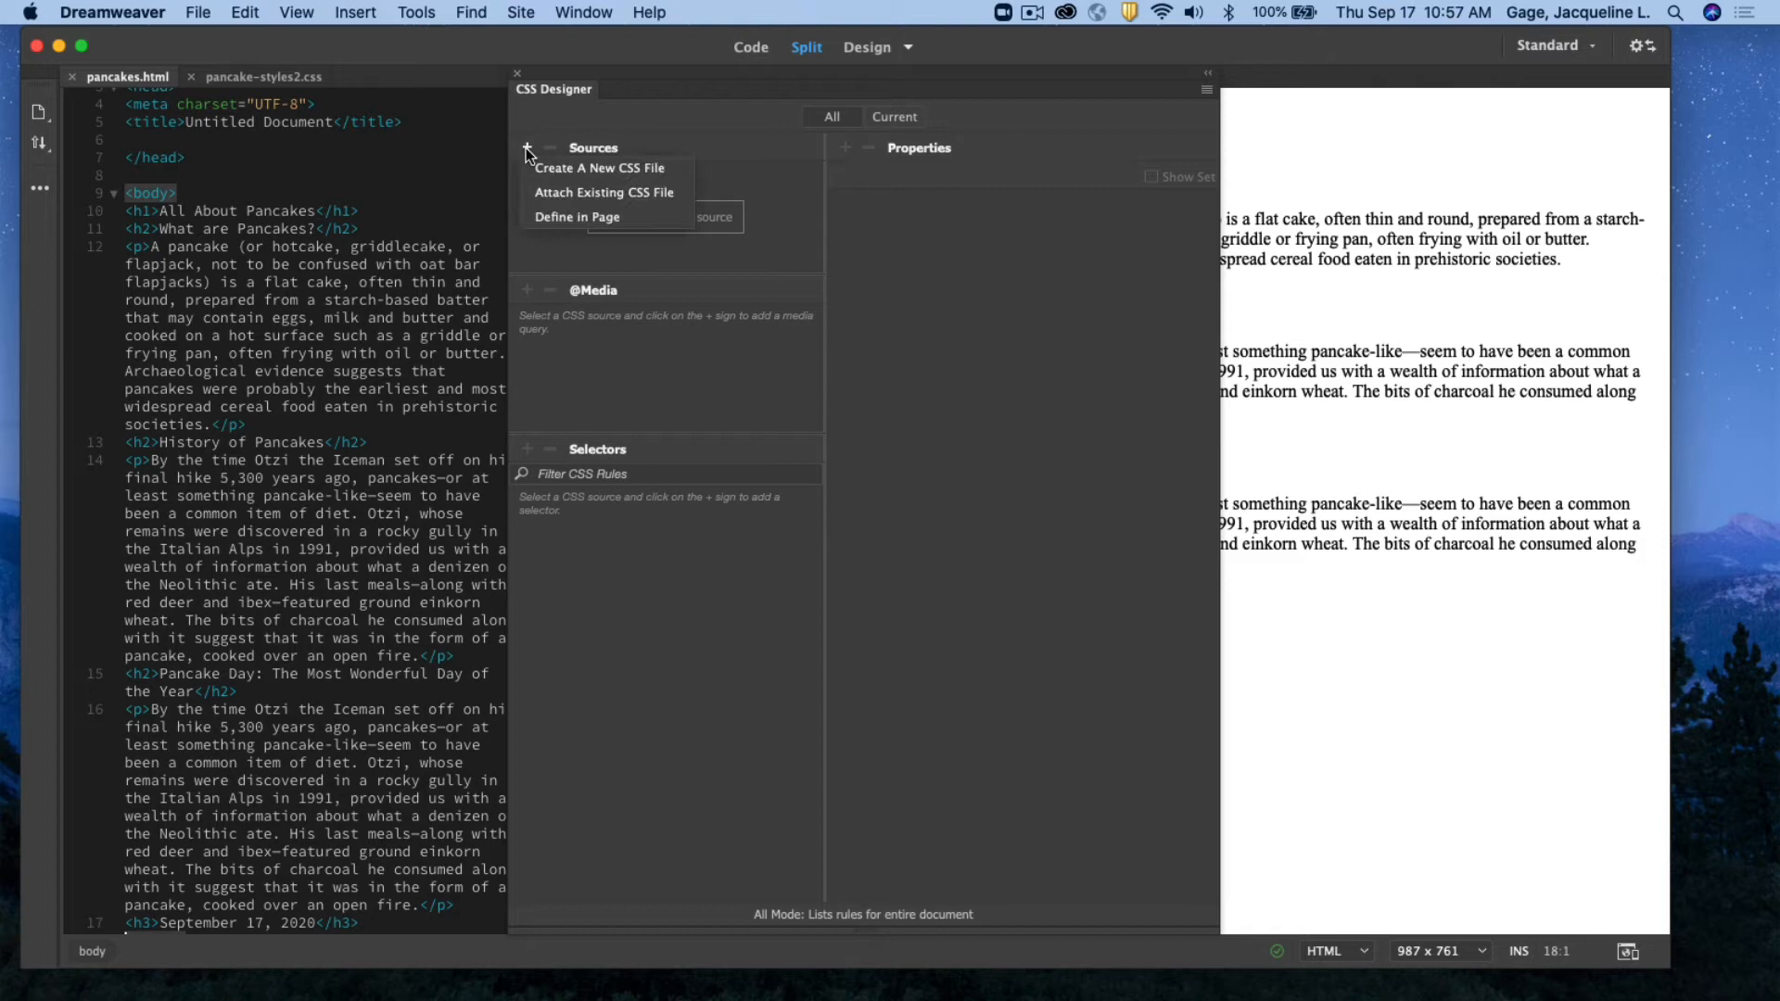
pyautogui.moveTo(656, 198)
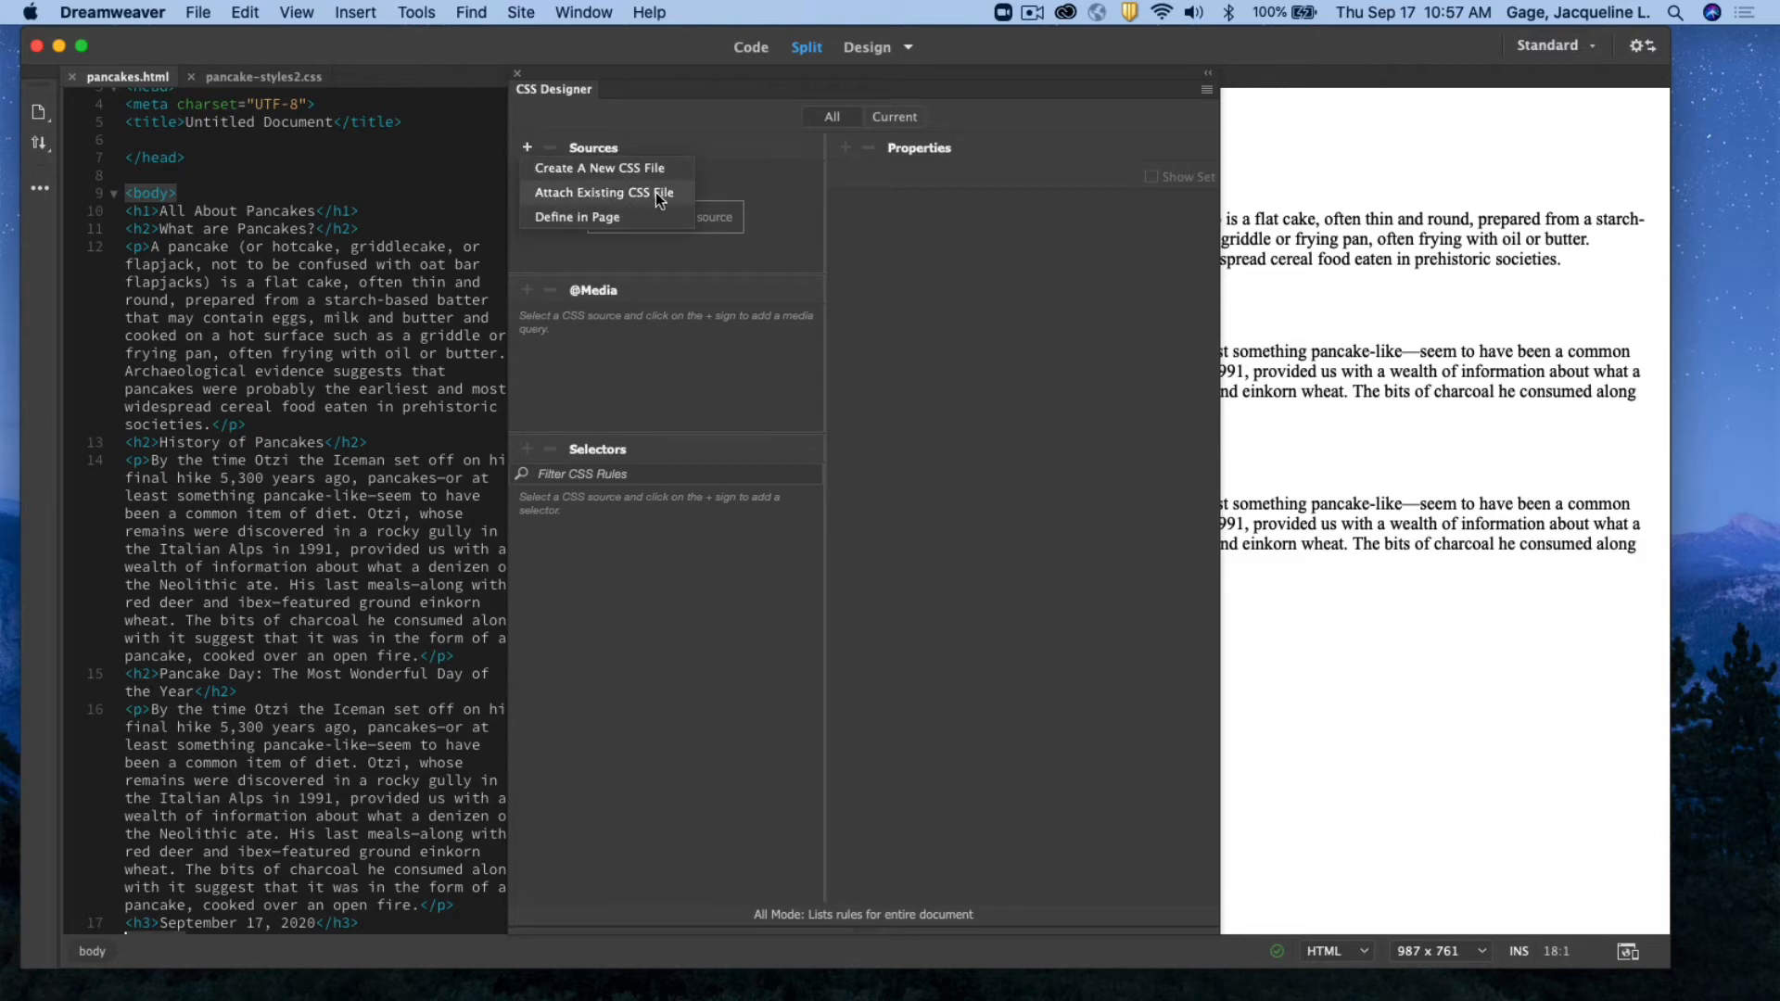
pyautogui.moveTo(619, 198)
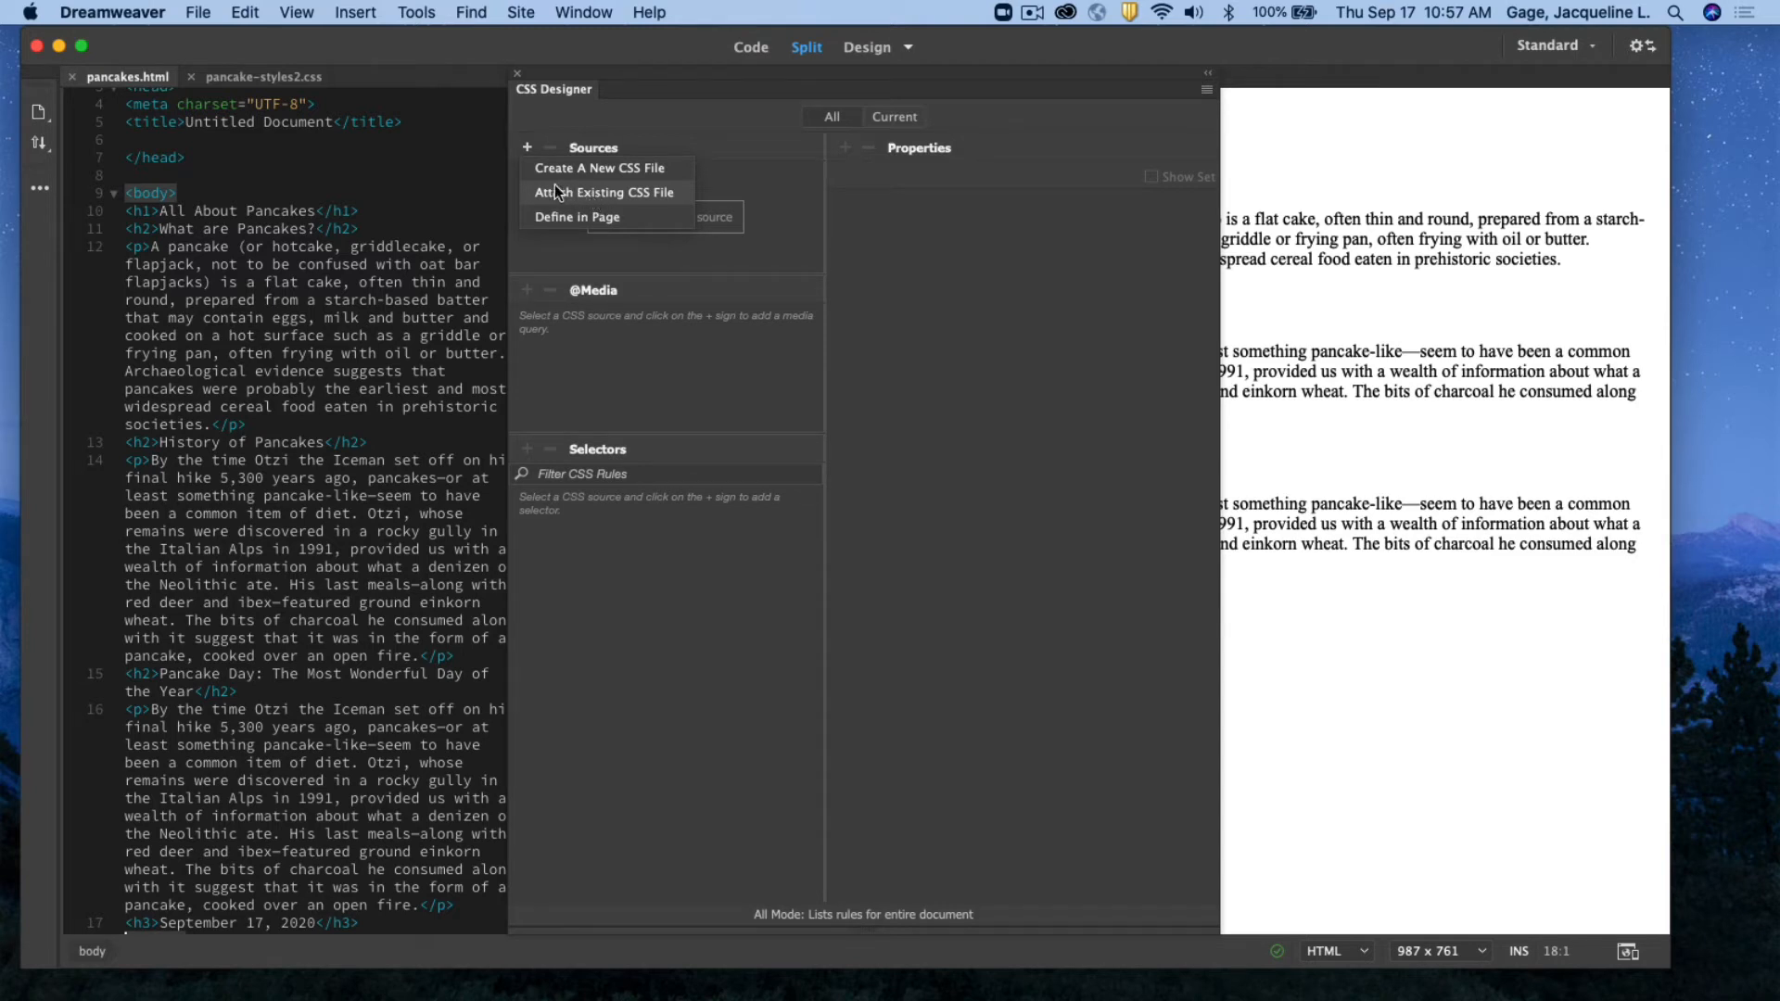
pyautogui.click(604, 190)
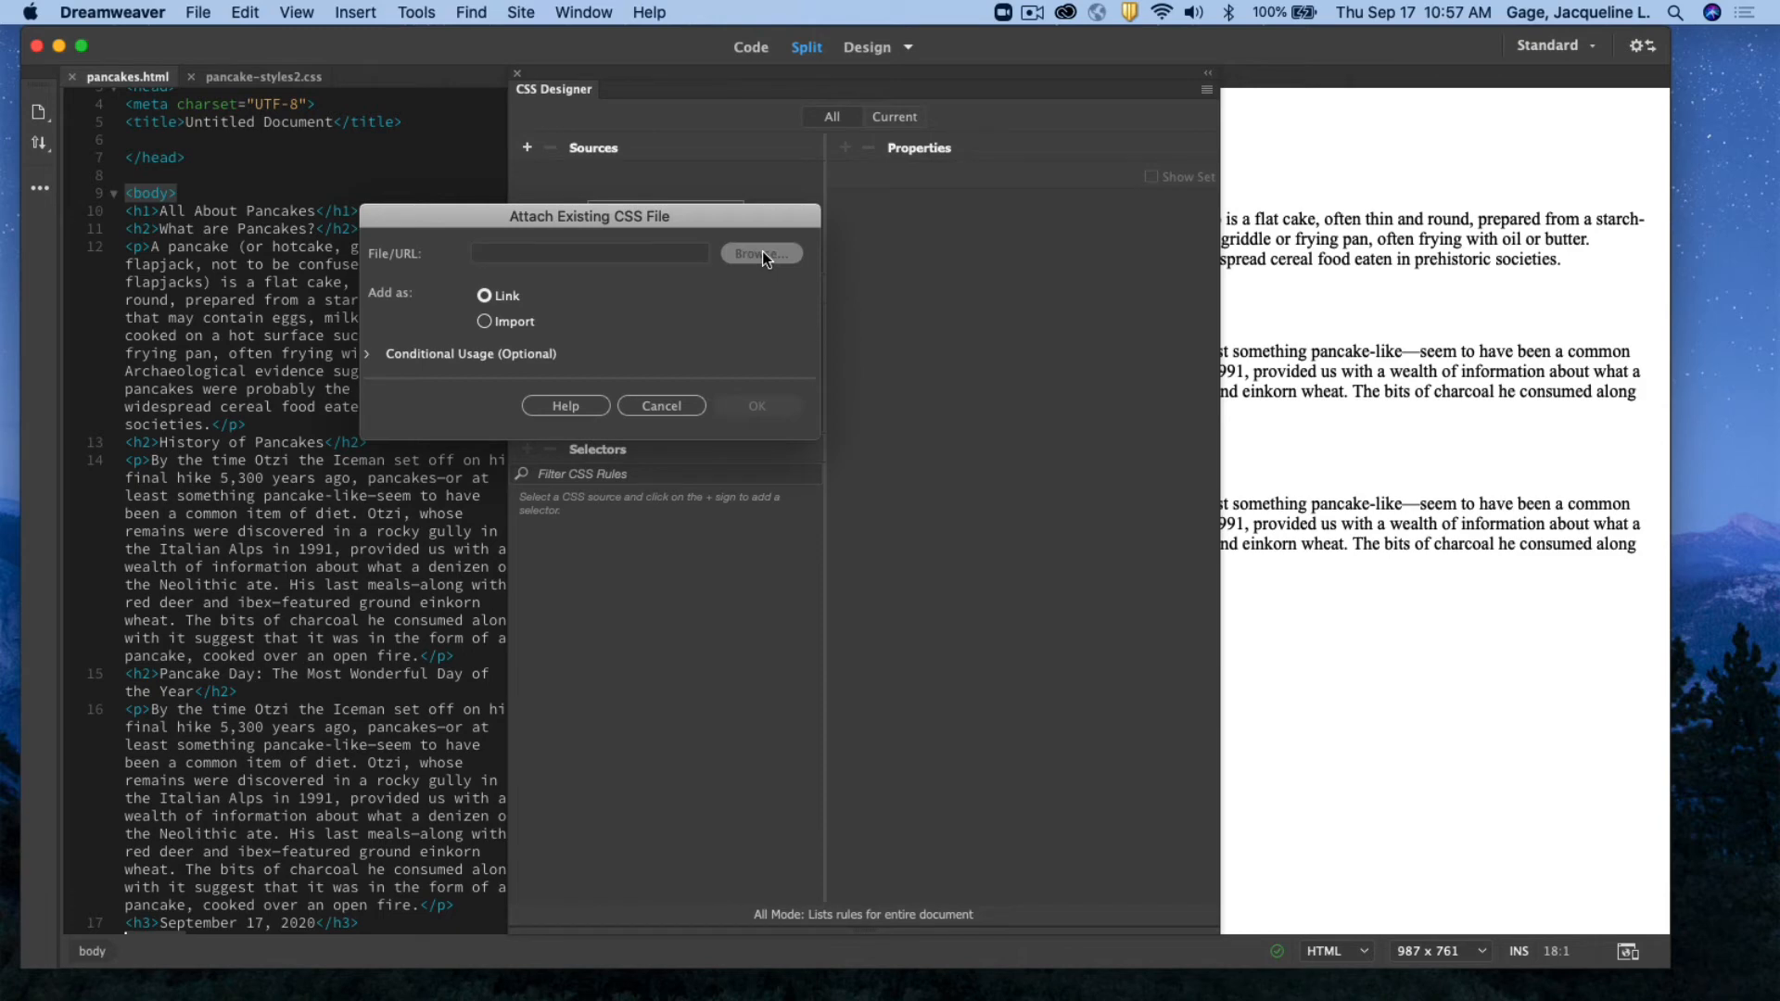
pyautogui.click(760, 254)
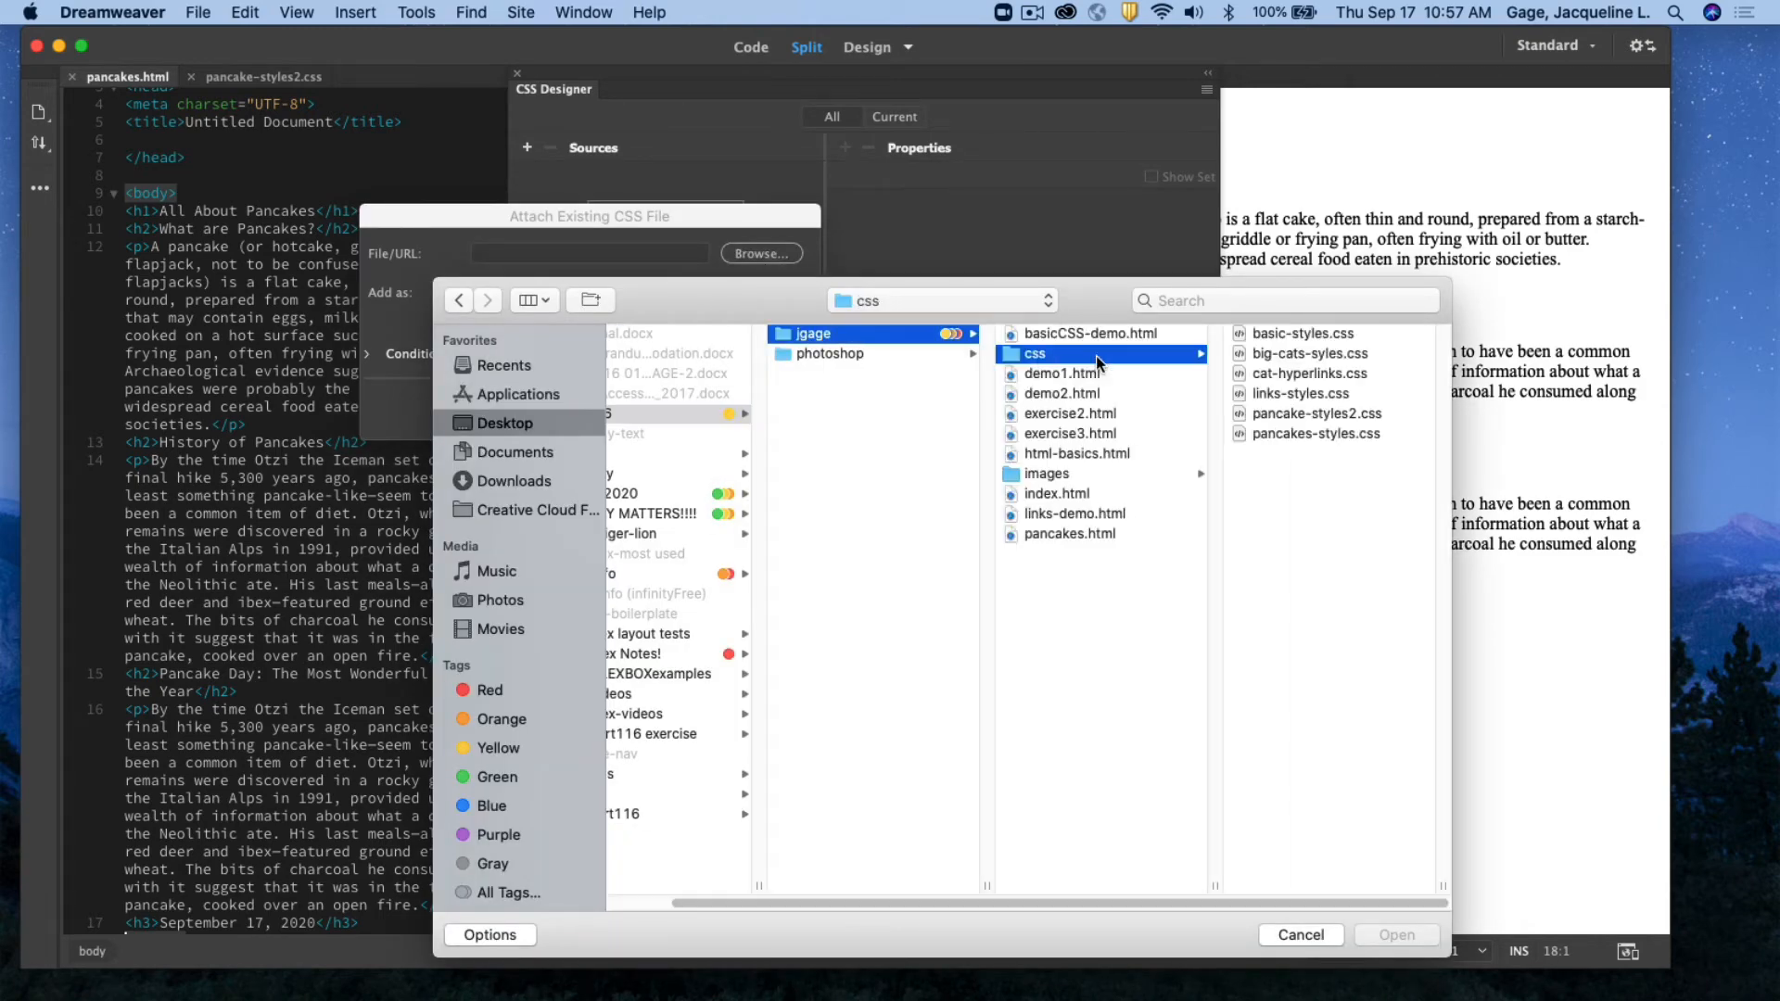
pyautogui.click(1060, 414)
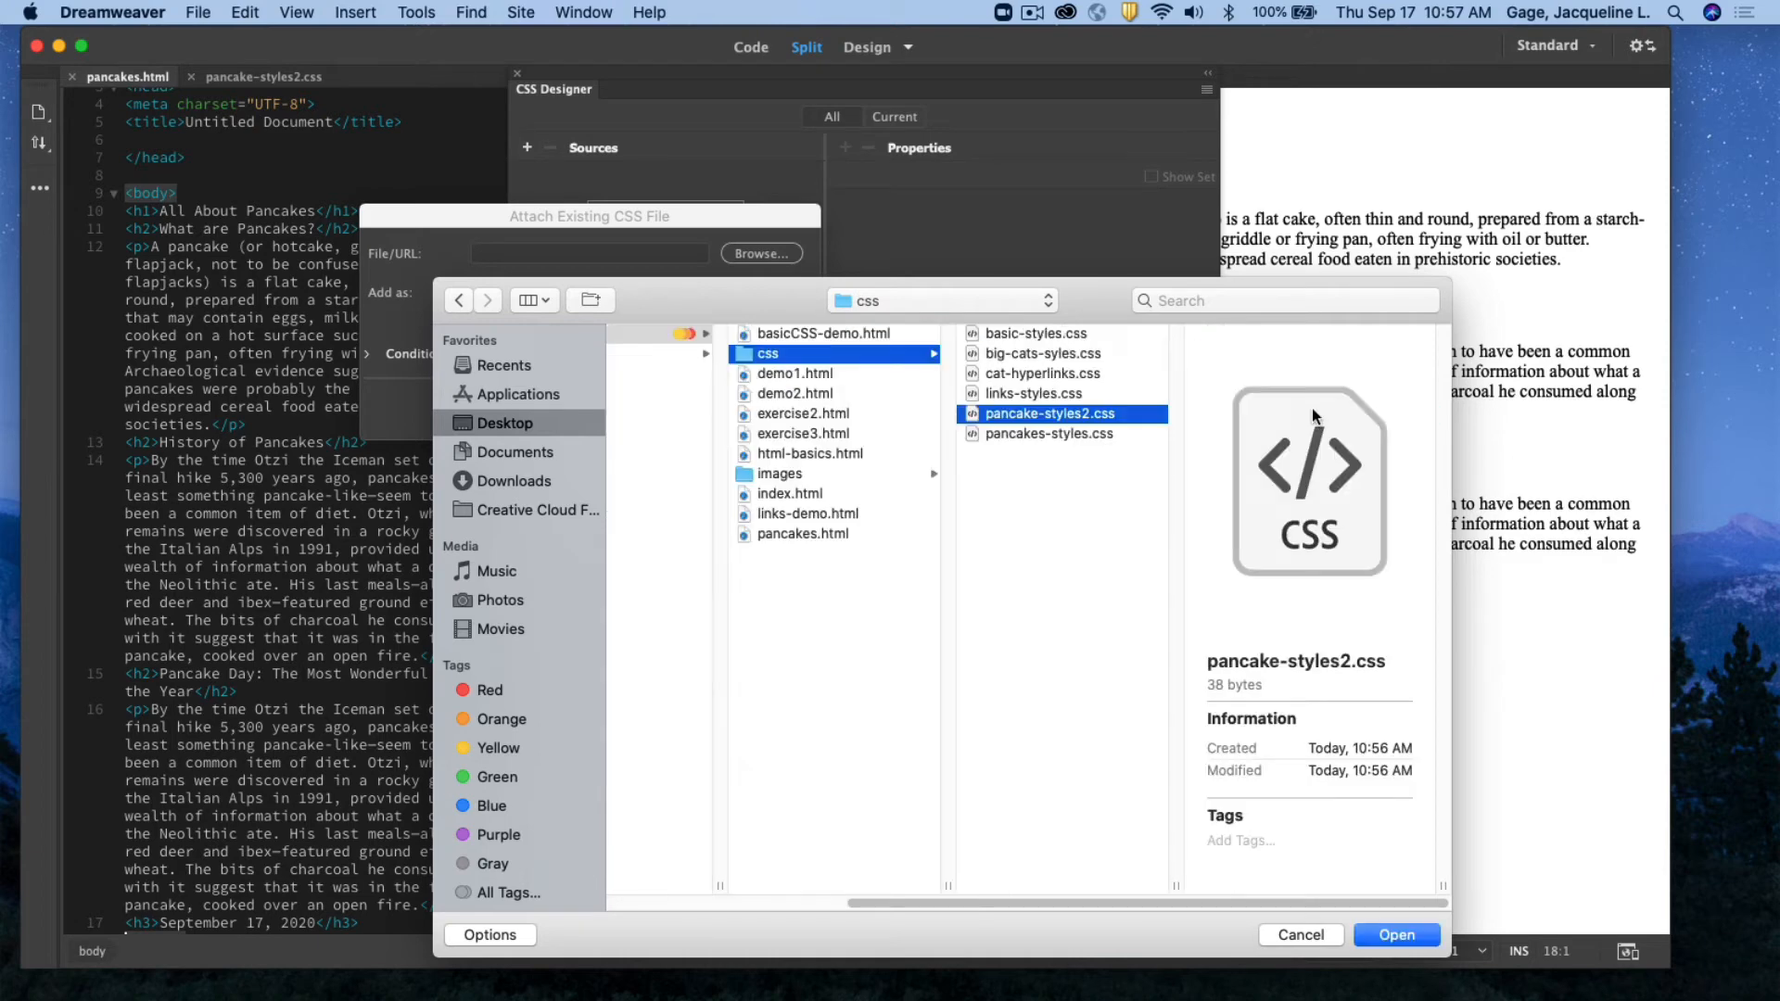
pyautogui.click(1394, 934)
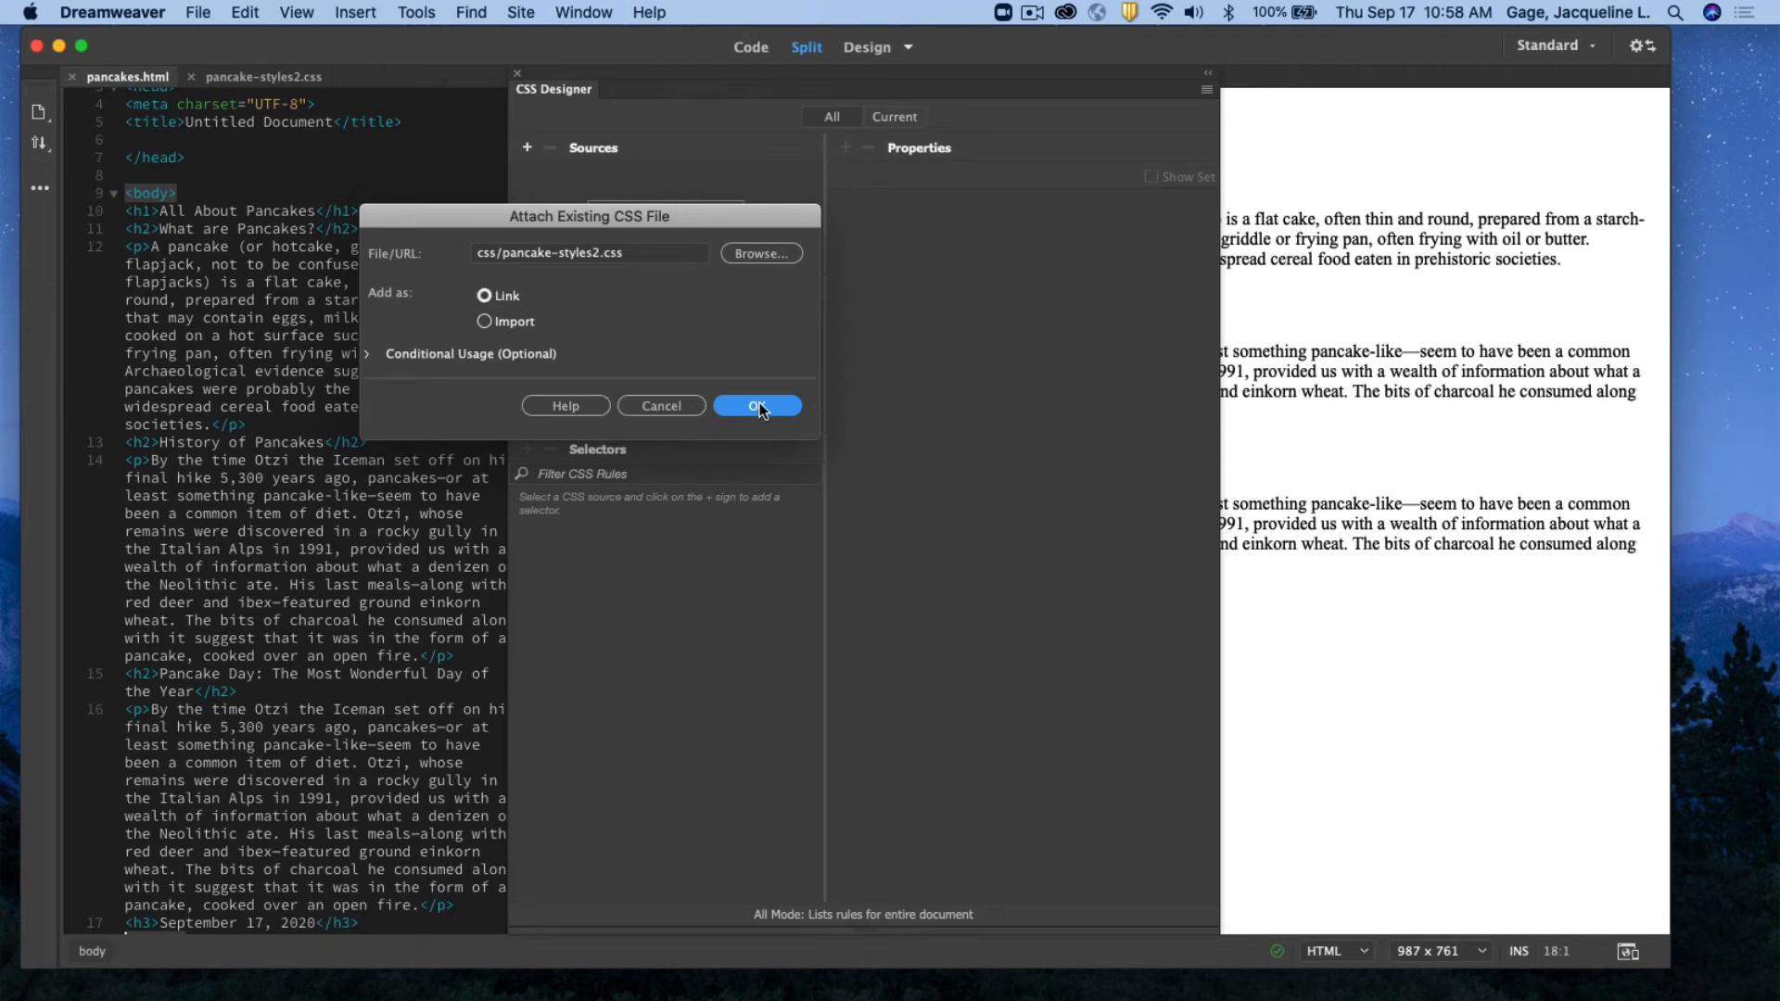
pyautogui.click(756, 406)
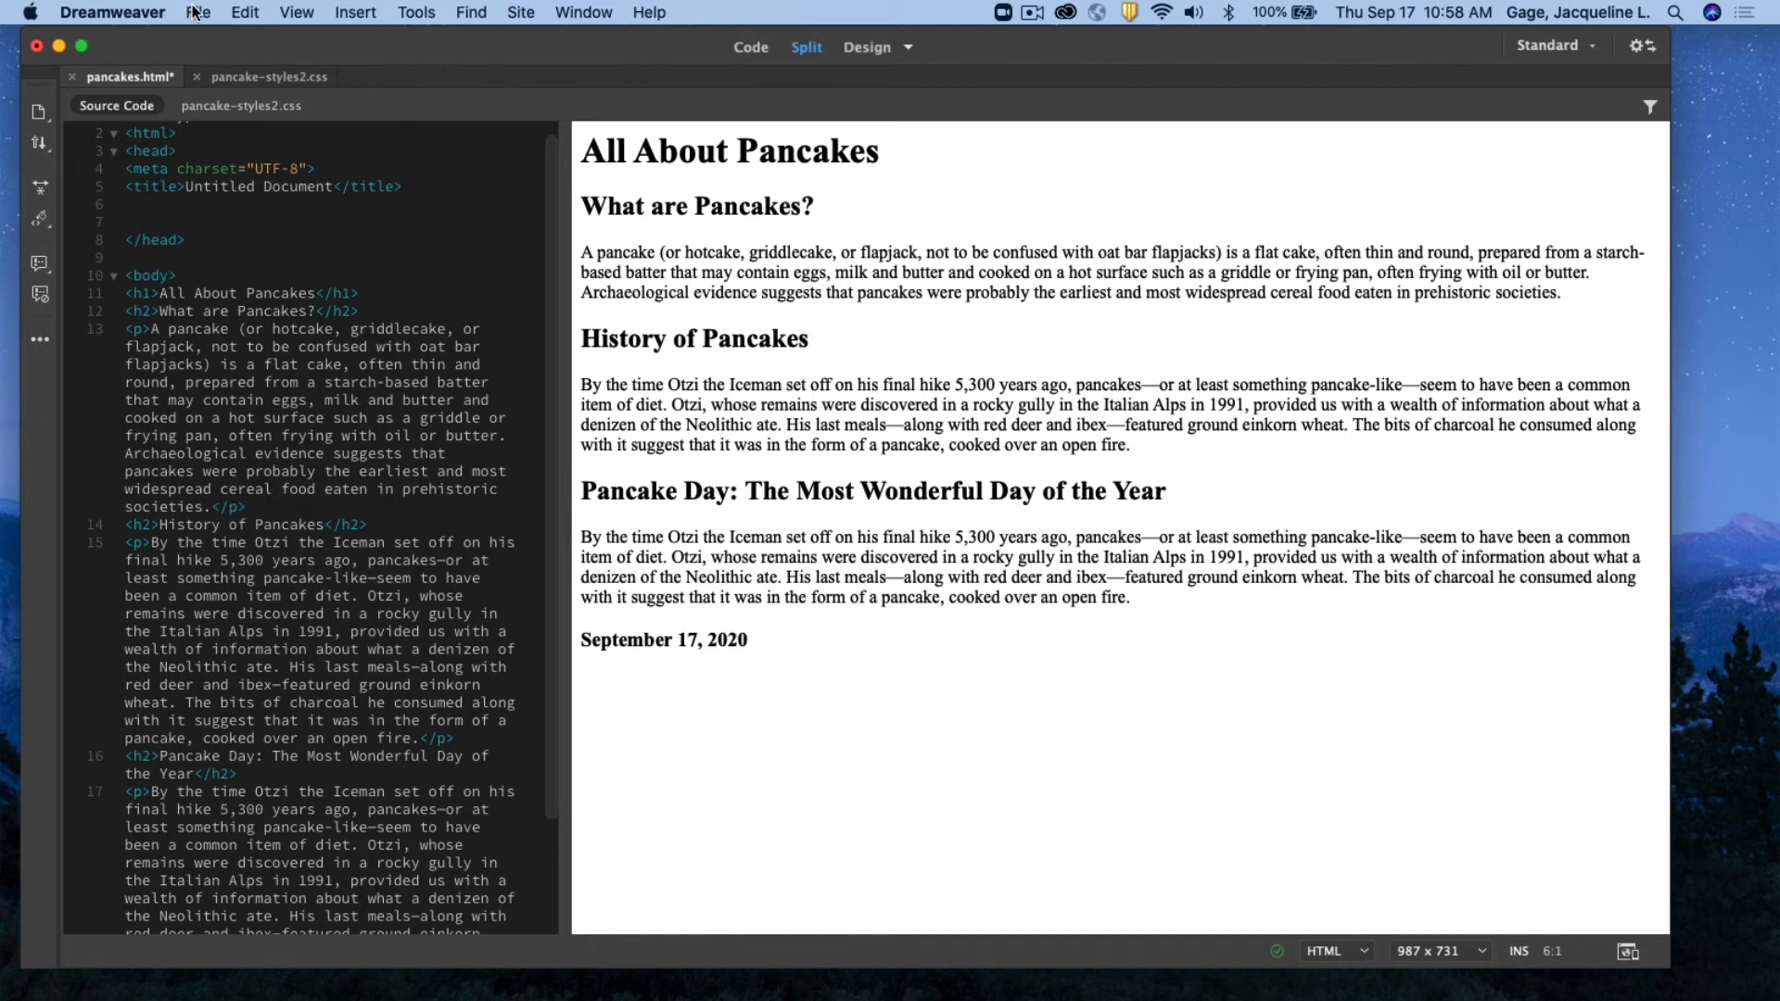
# Bring up the File menu over pancakes.html, whose head still lacks the stylesheet link
pyautogui.click(198, 13)
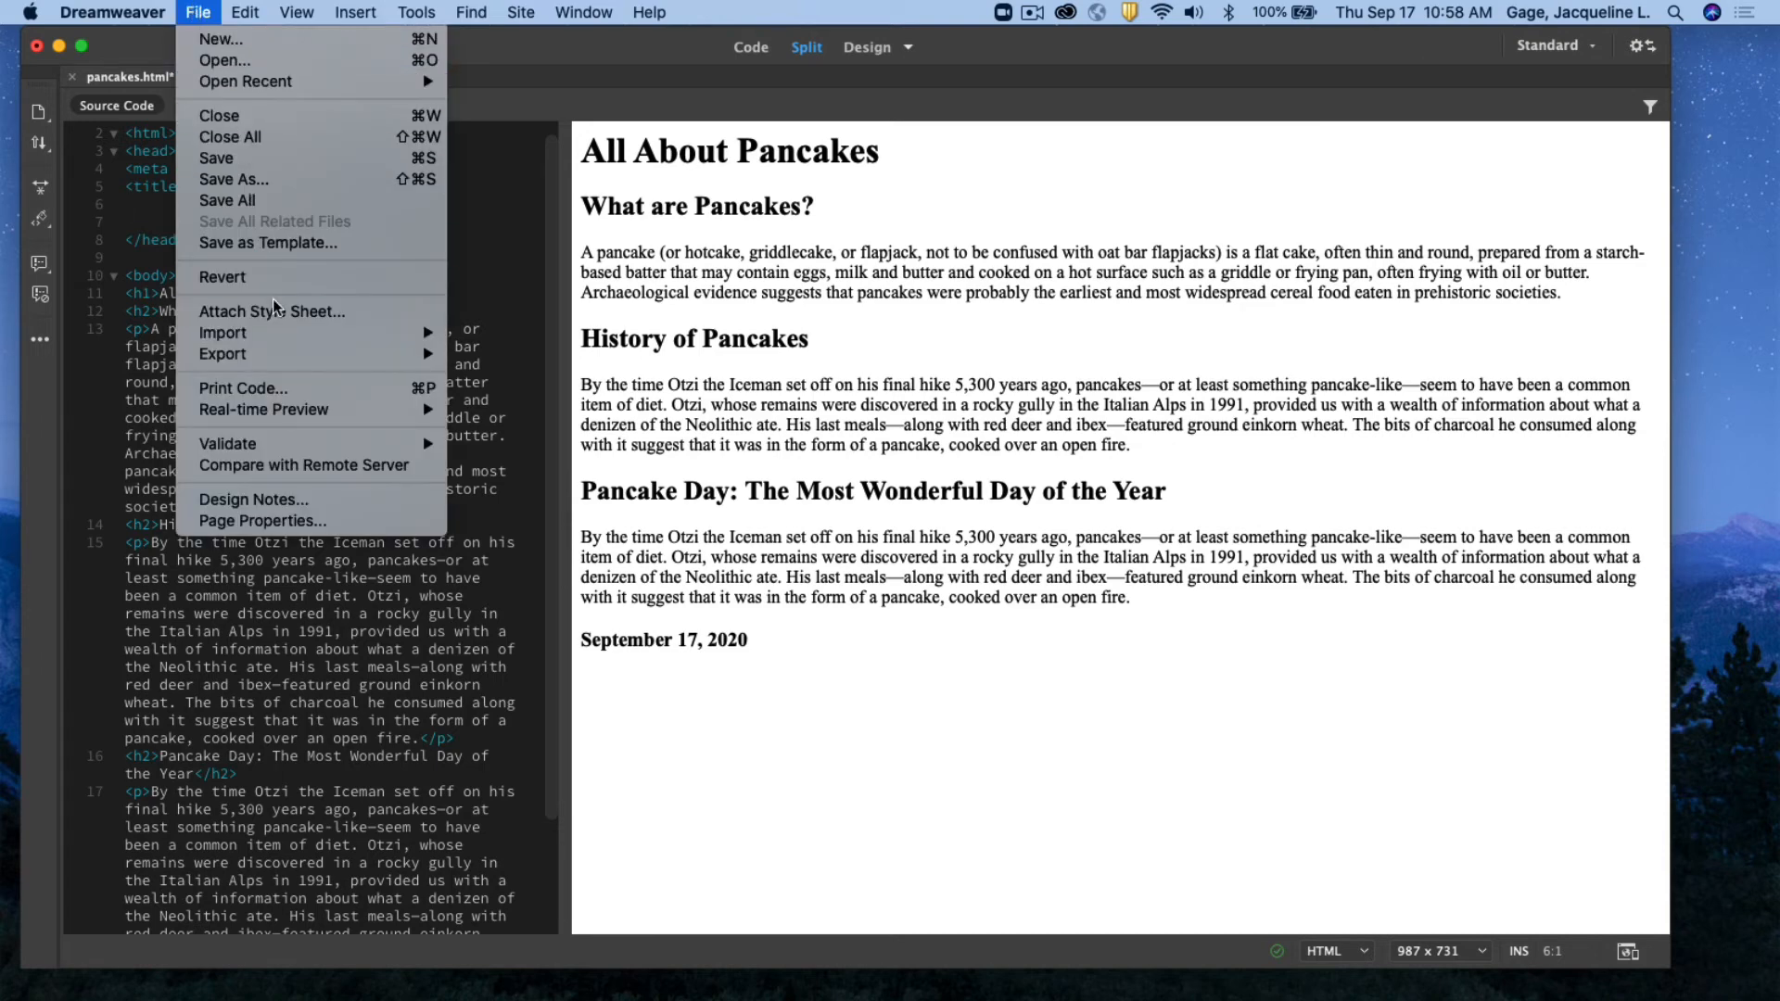
# Use File > Attach Style Sheet to link css/pancake-styles2.css into the head of pancakes.html
pyautogui.click(271, 311)
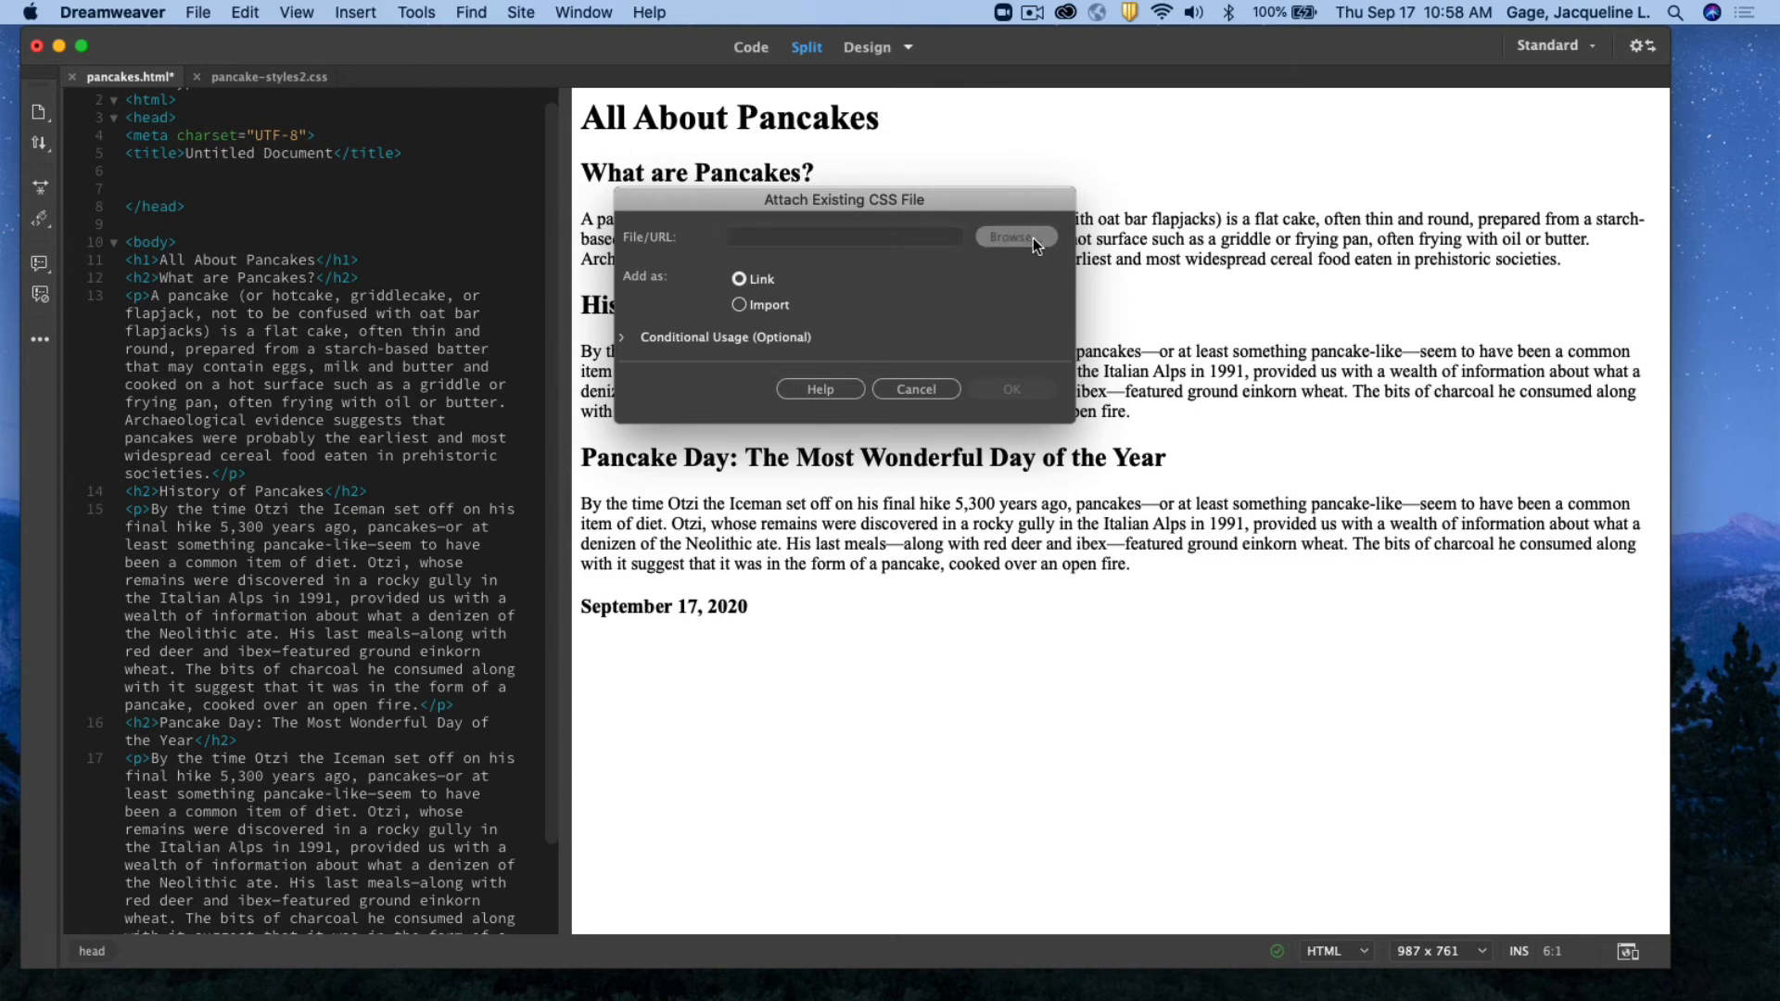
pyautogui.click(1014, 236)
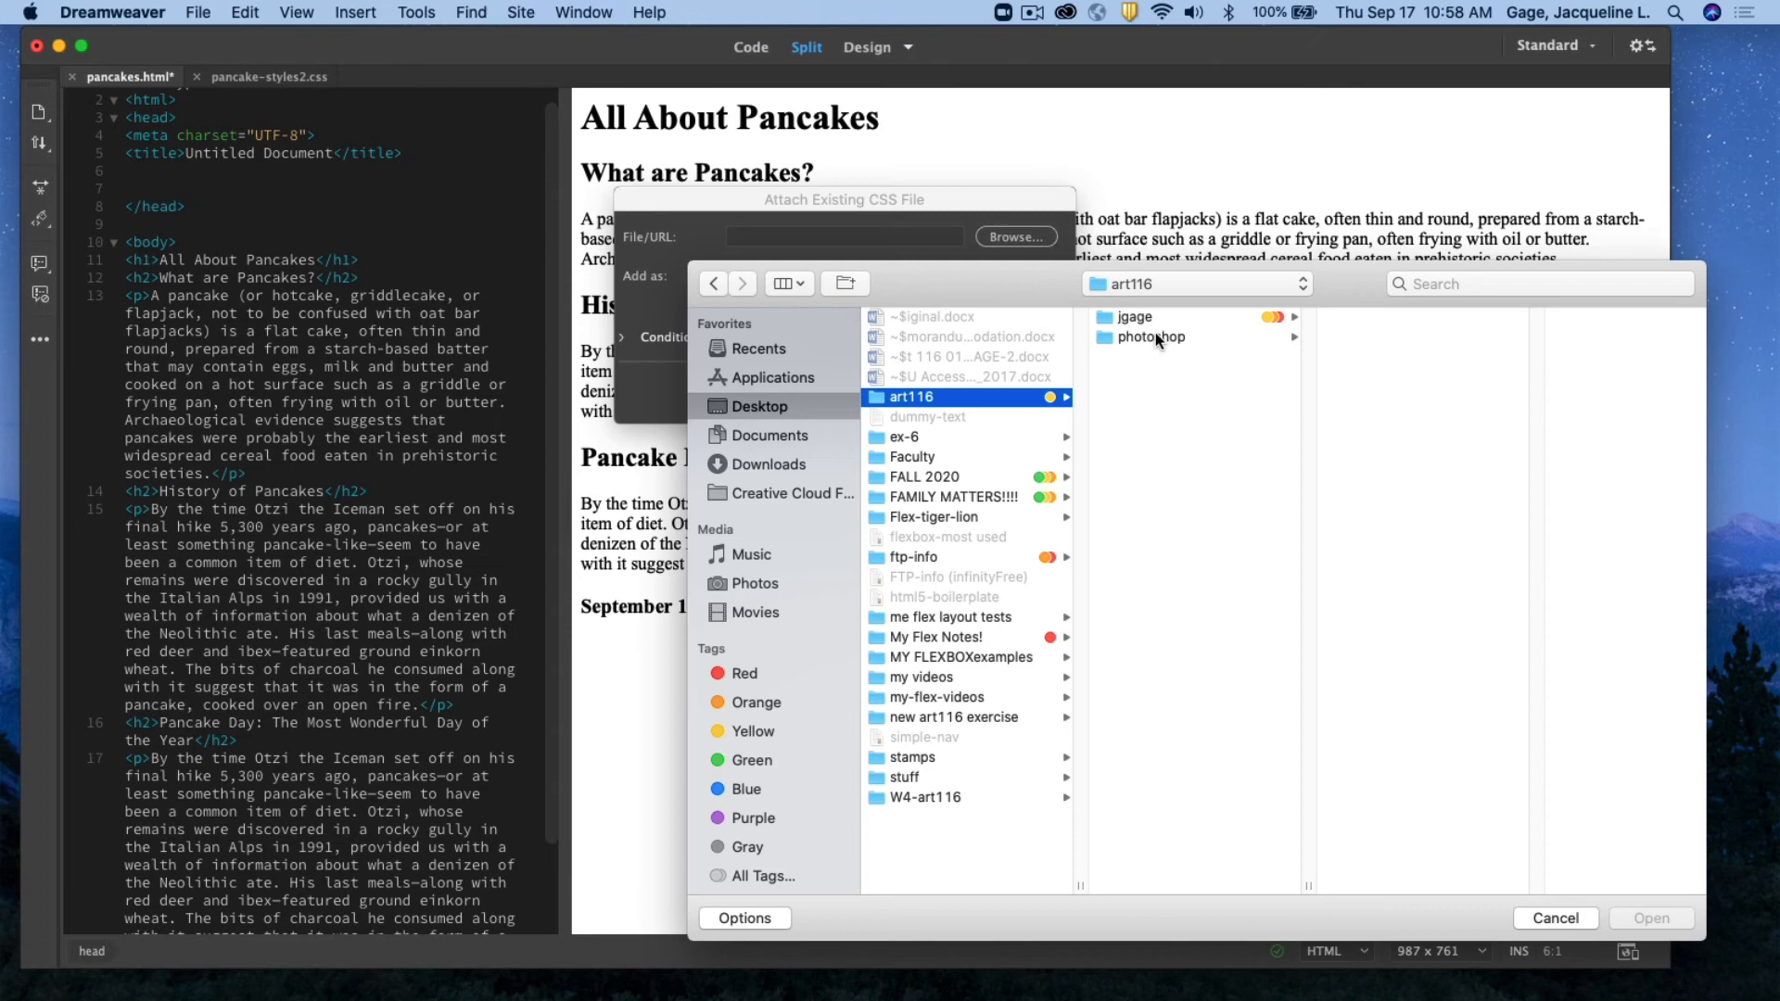
pyautogui.click(1134, 317)
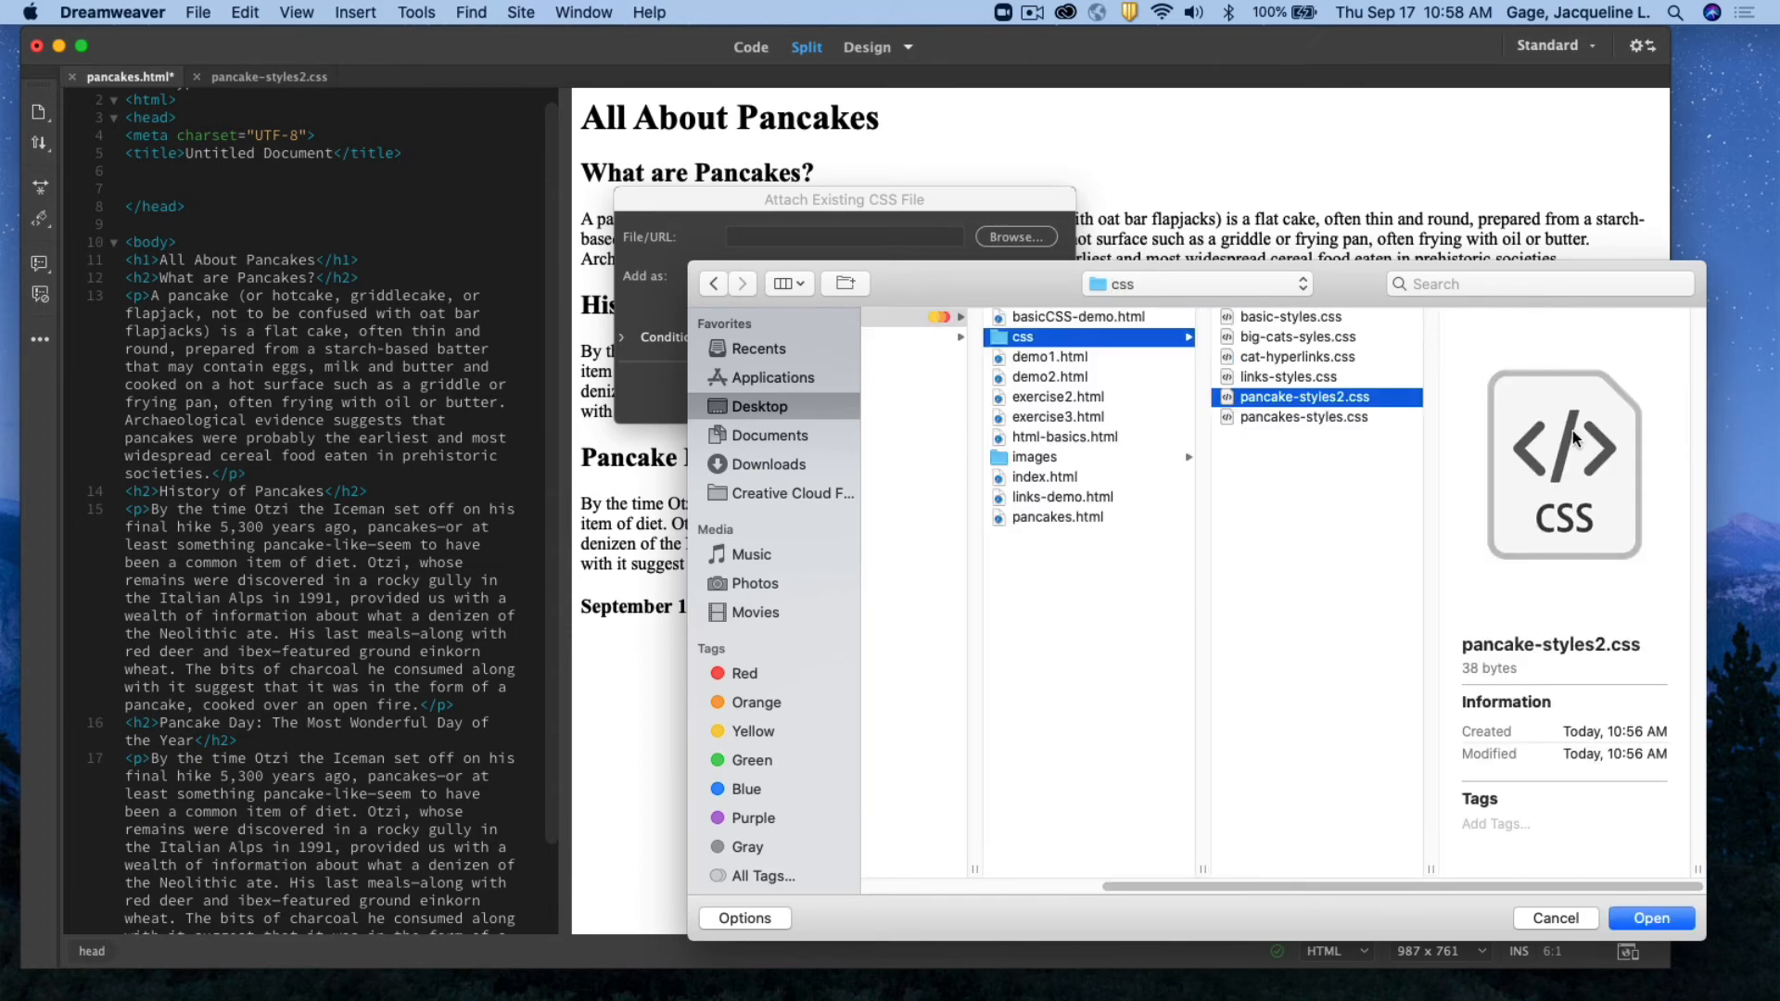
pyautogui.click(1650, 918)
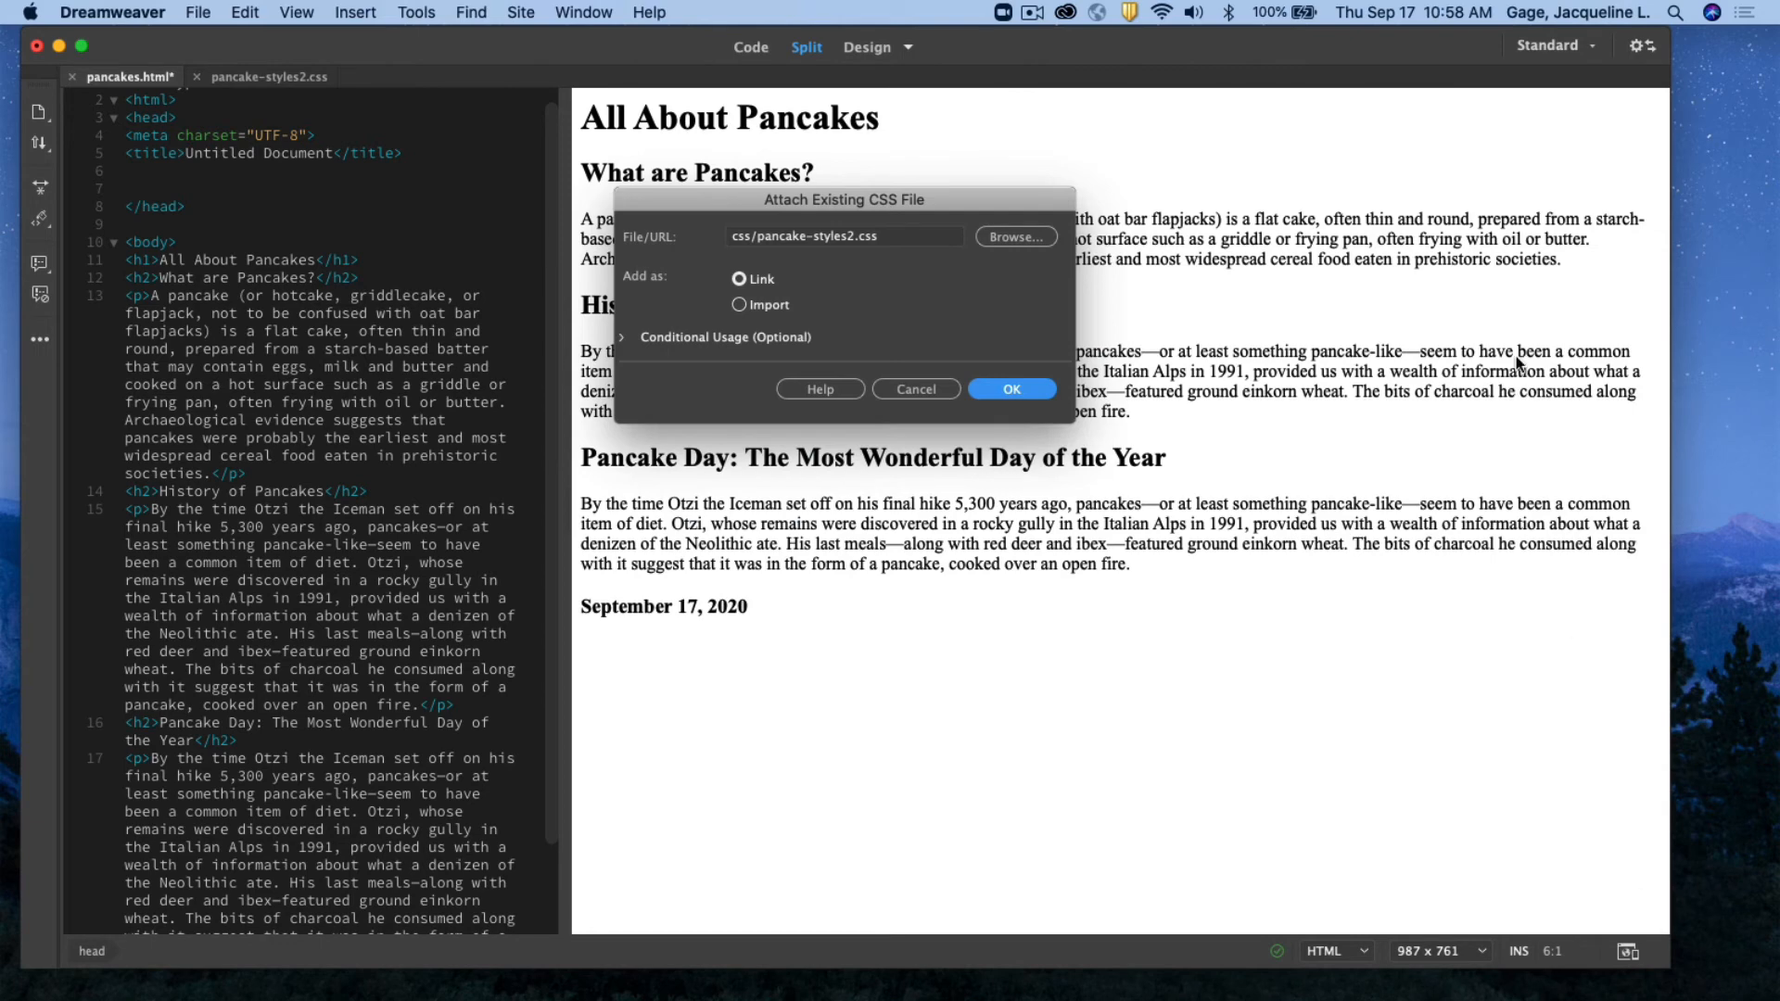
pyautogui.click(1009, 388)
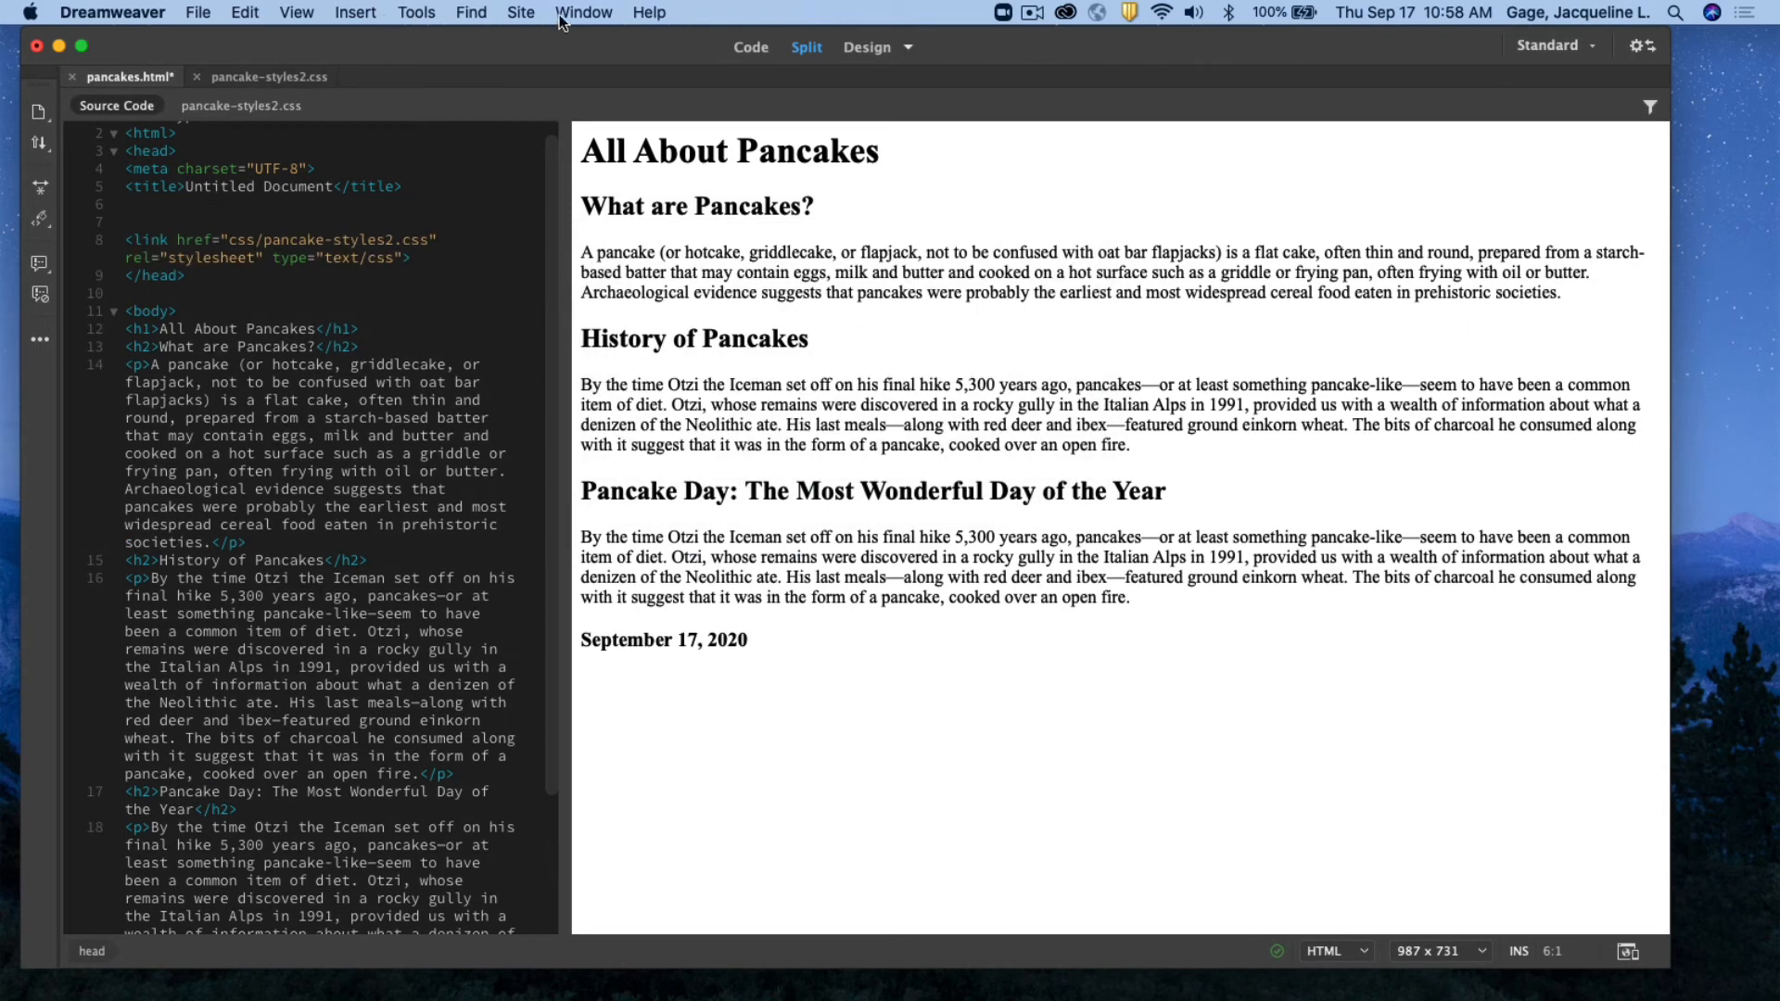
# View pancake-styles2.css listed under CSS Designer Sources and open that empty stylesheet
pyautogui.click(584, 13)
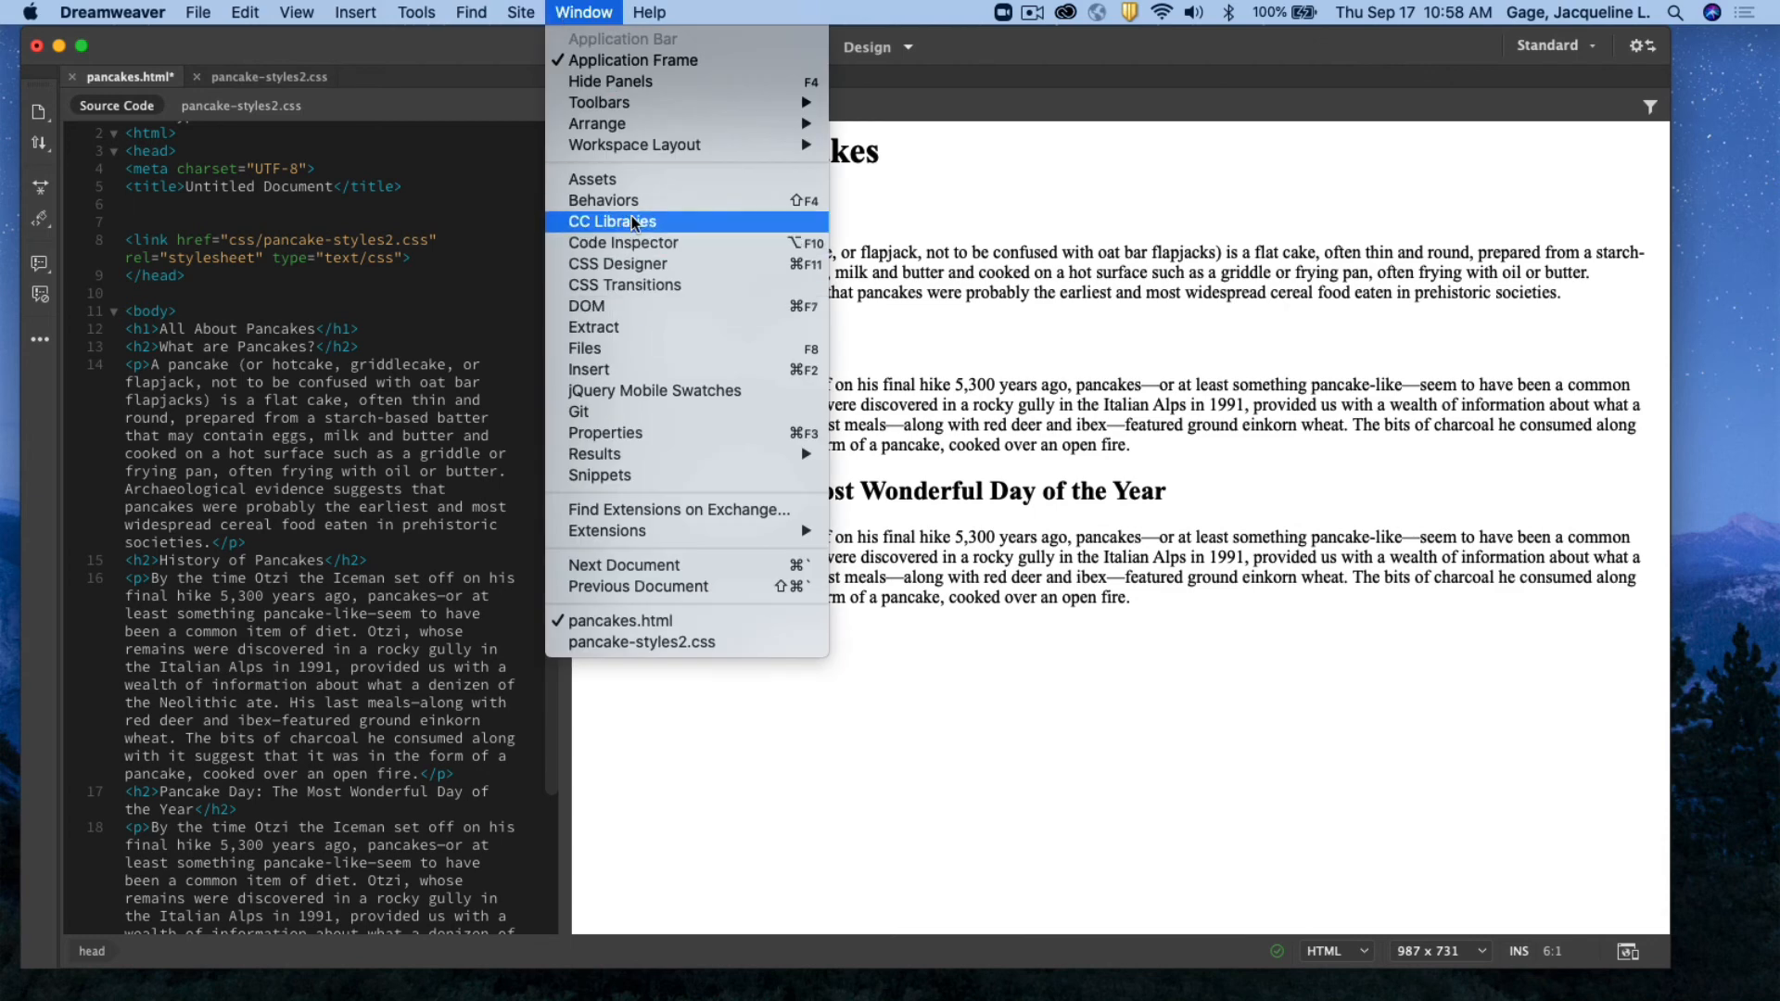
pyautogui.click(617, 263)
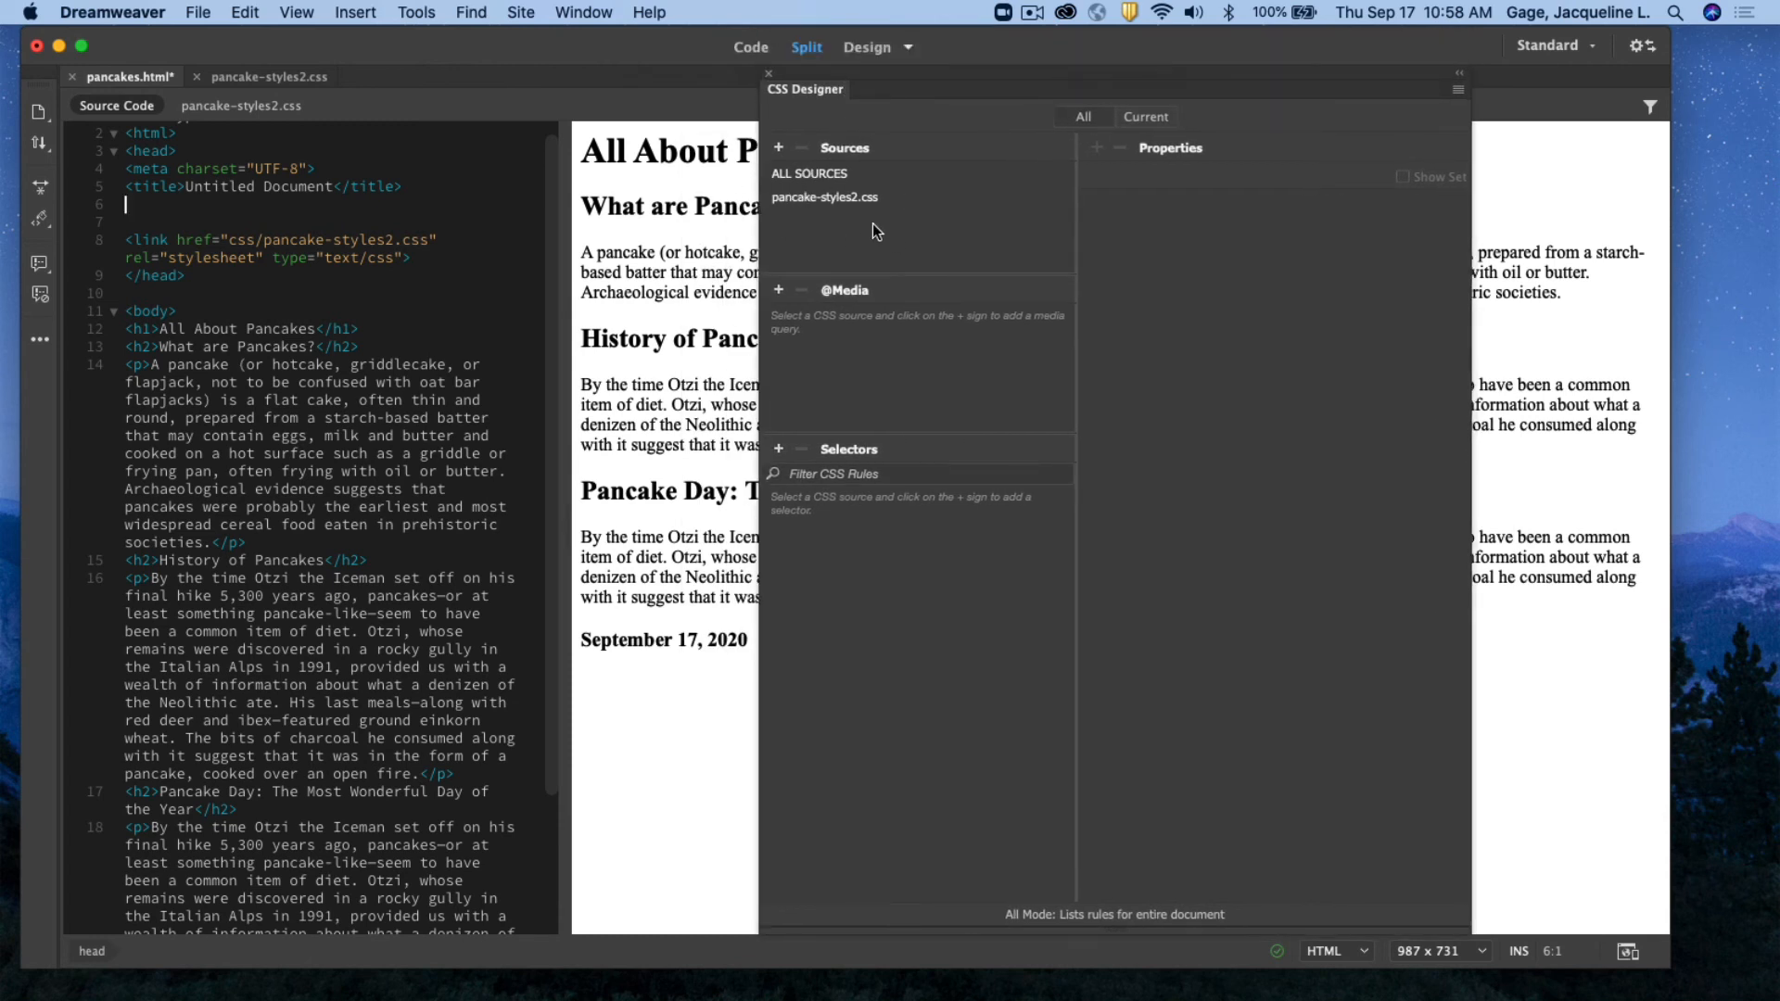
pyautogui.doubleClick(394, 258)
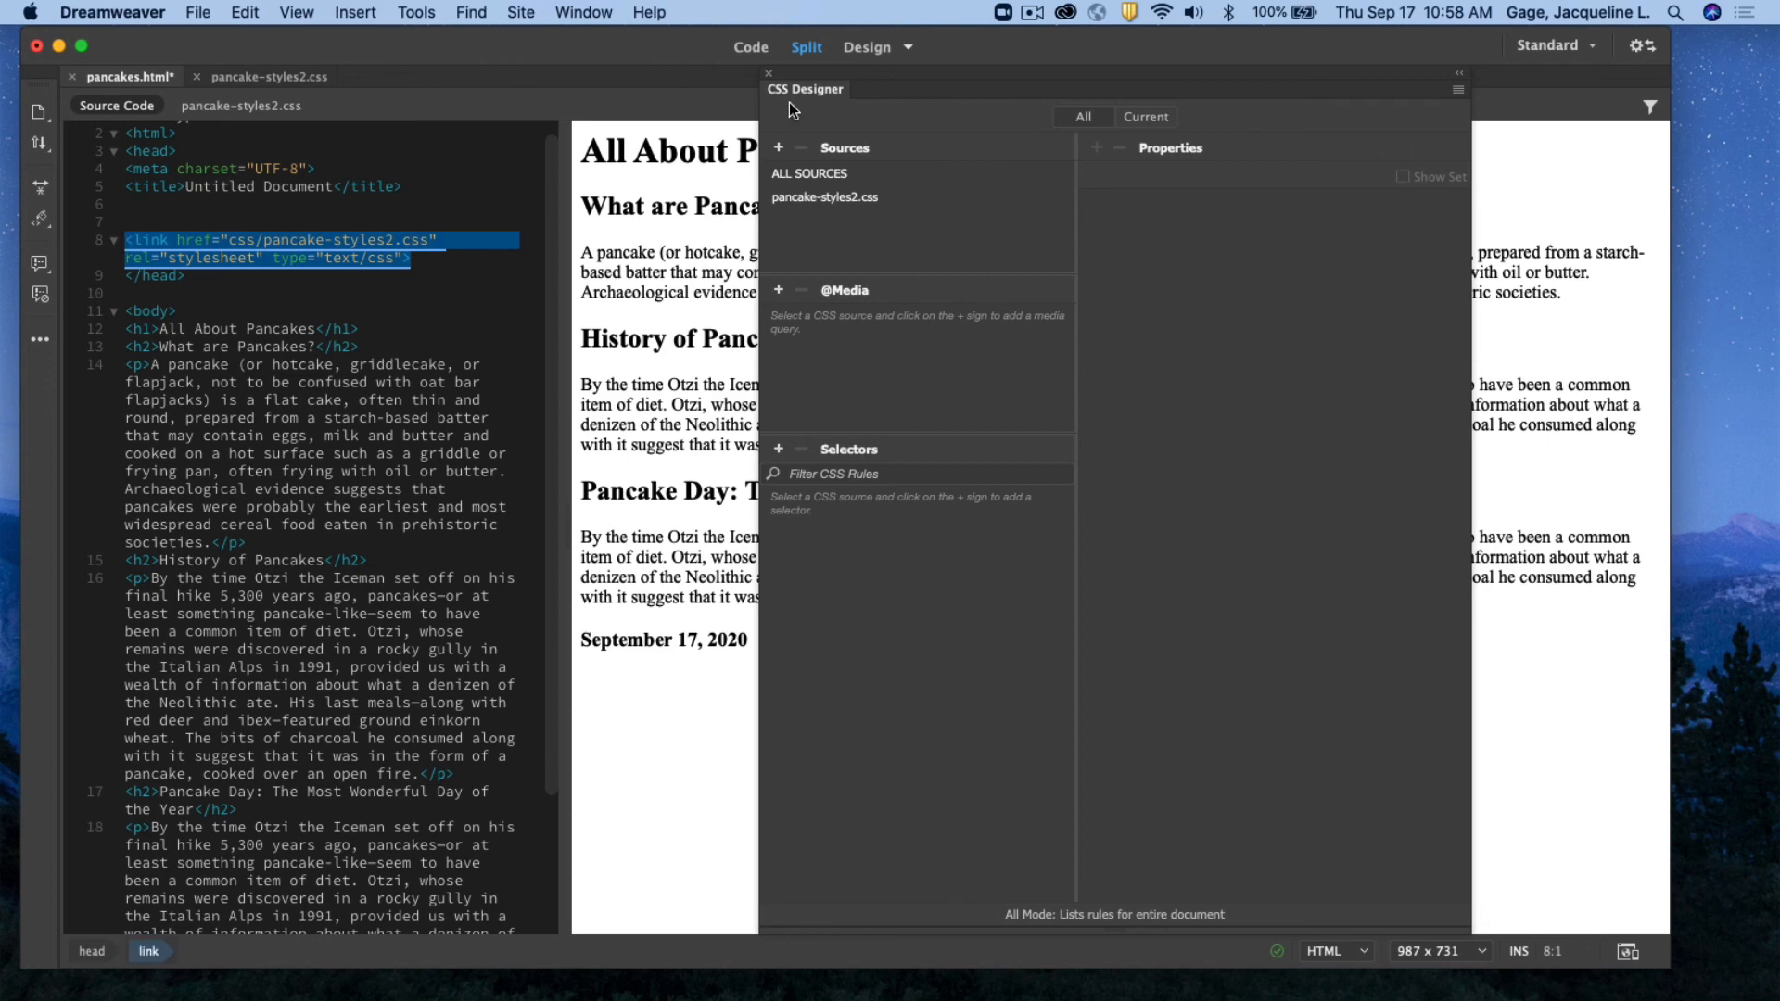
pyautogui.click(770, 72)
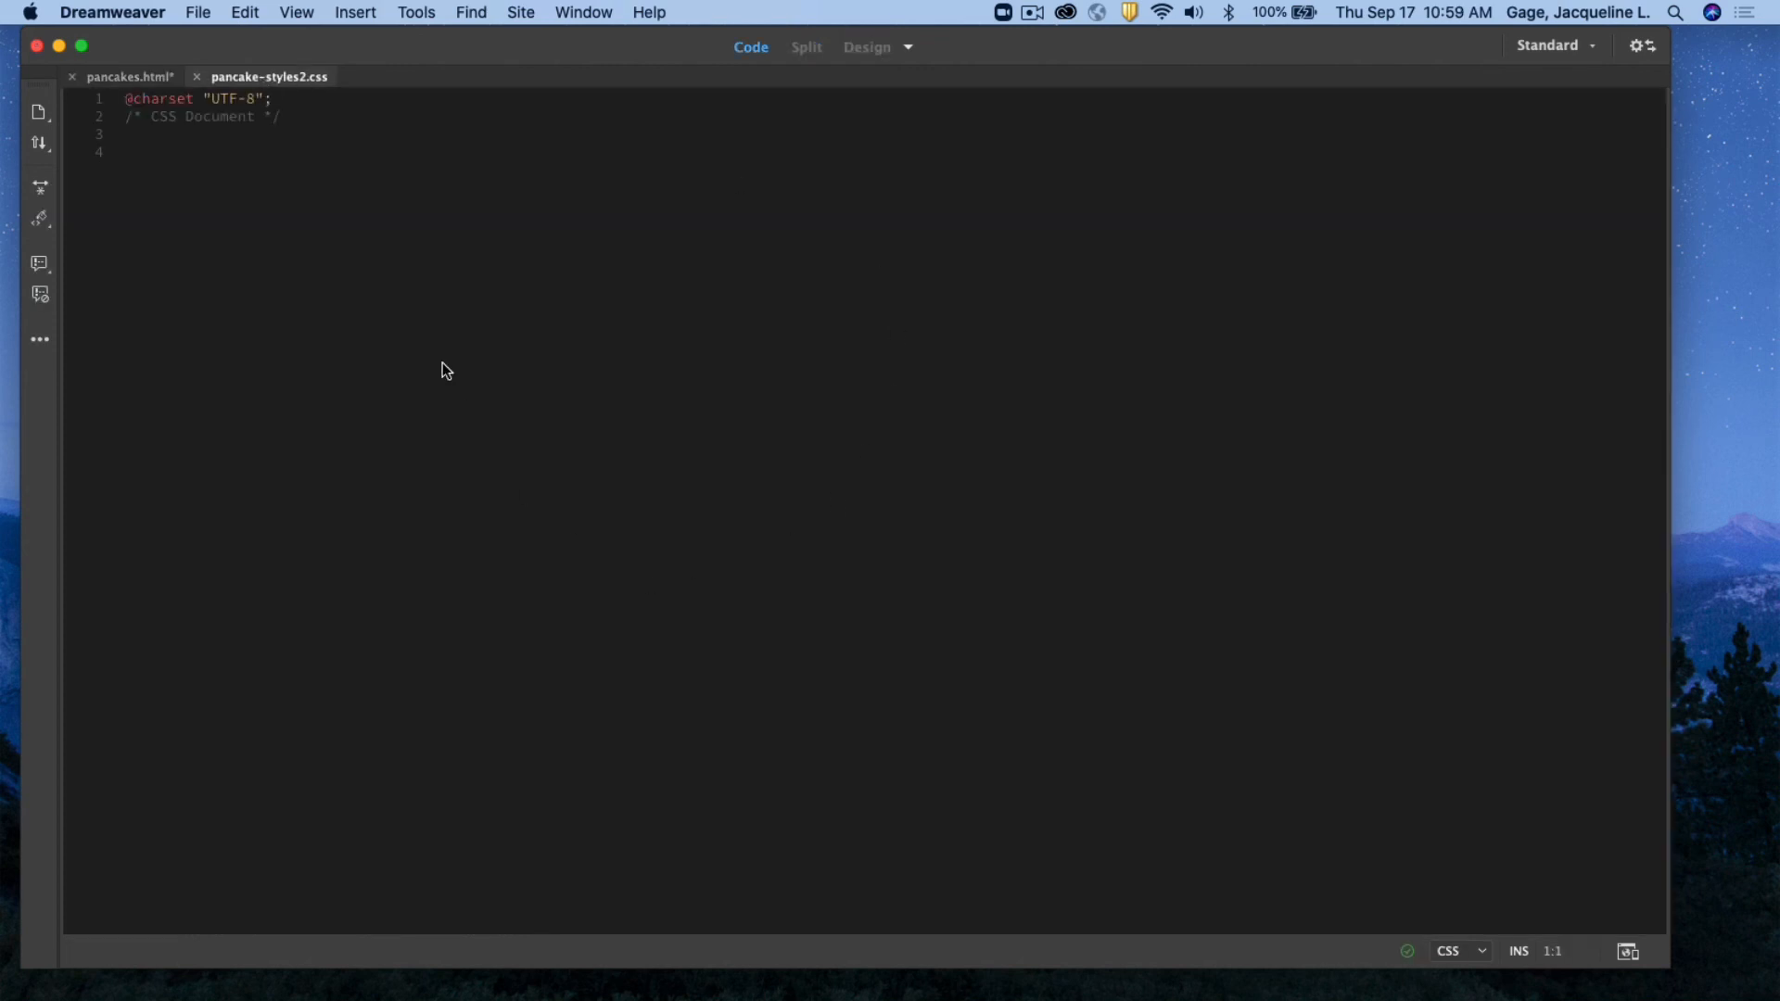
# Switch back to pancakes.html, its head now linking css/pancake-styles2.css
pyautogui.click(125, 76)
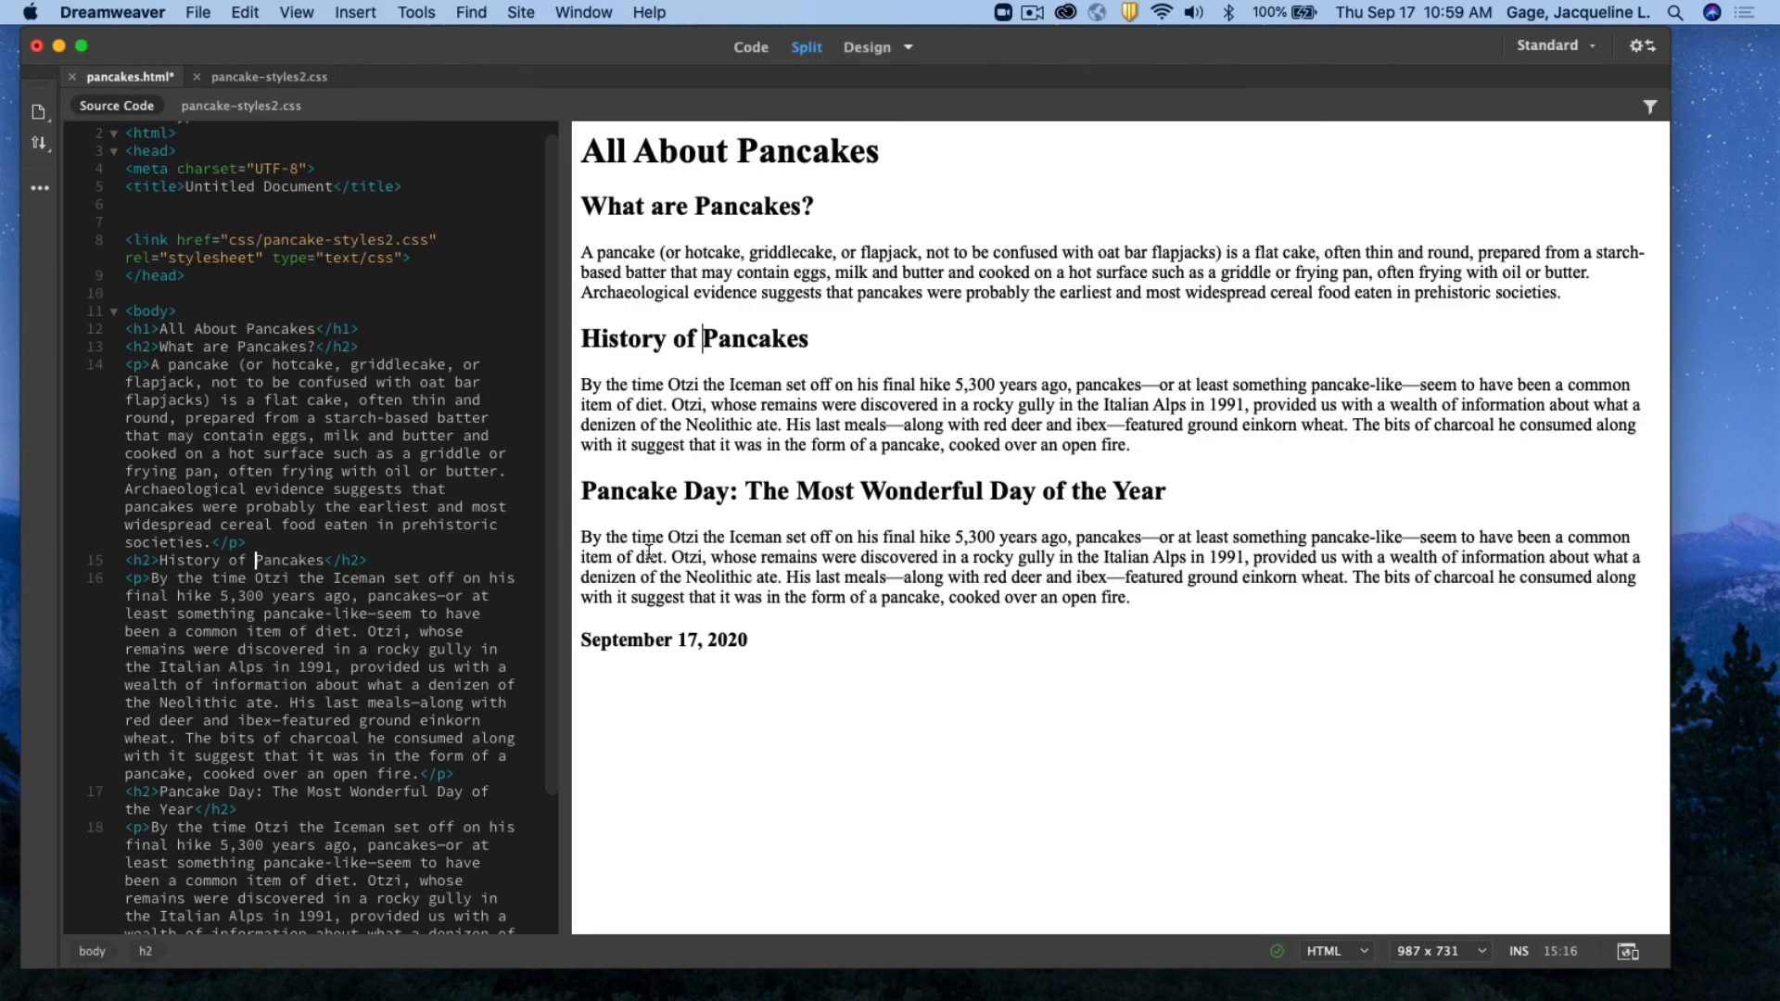
pyautogui.moveTo(309, 73)
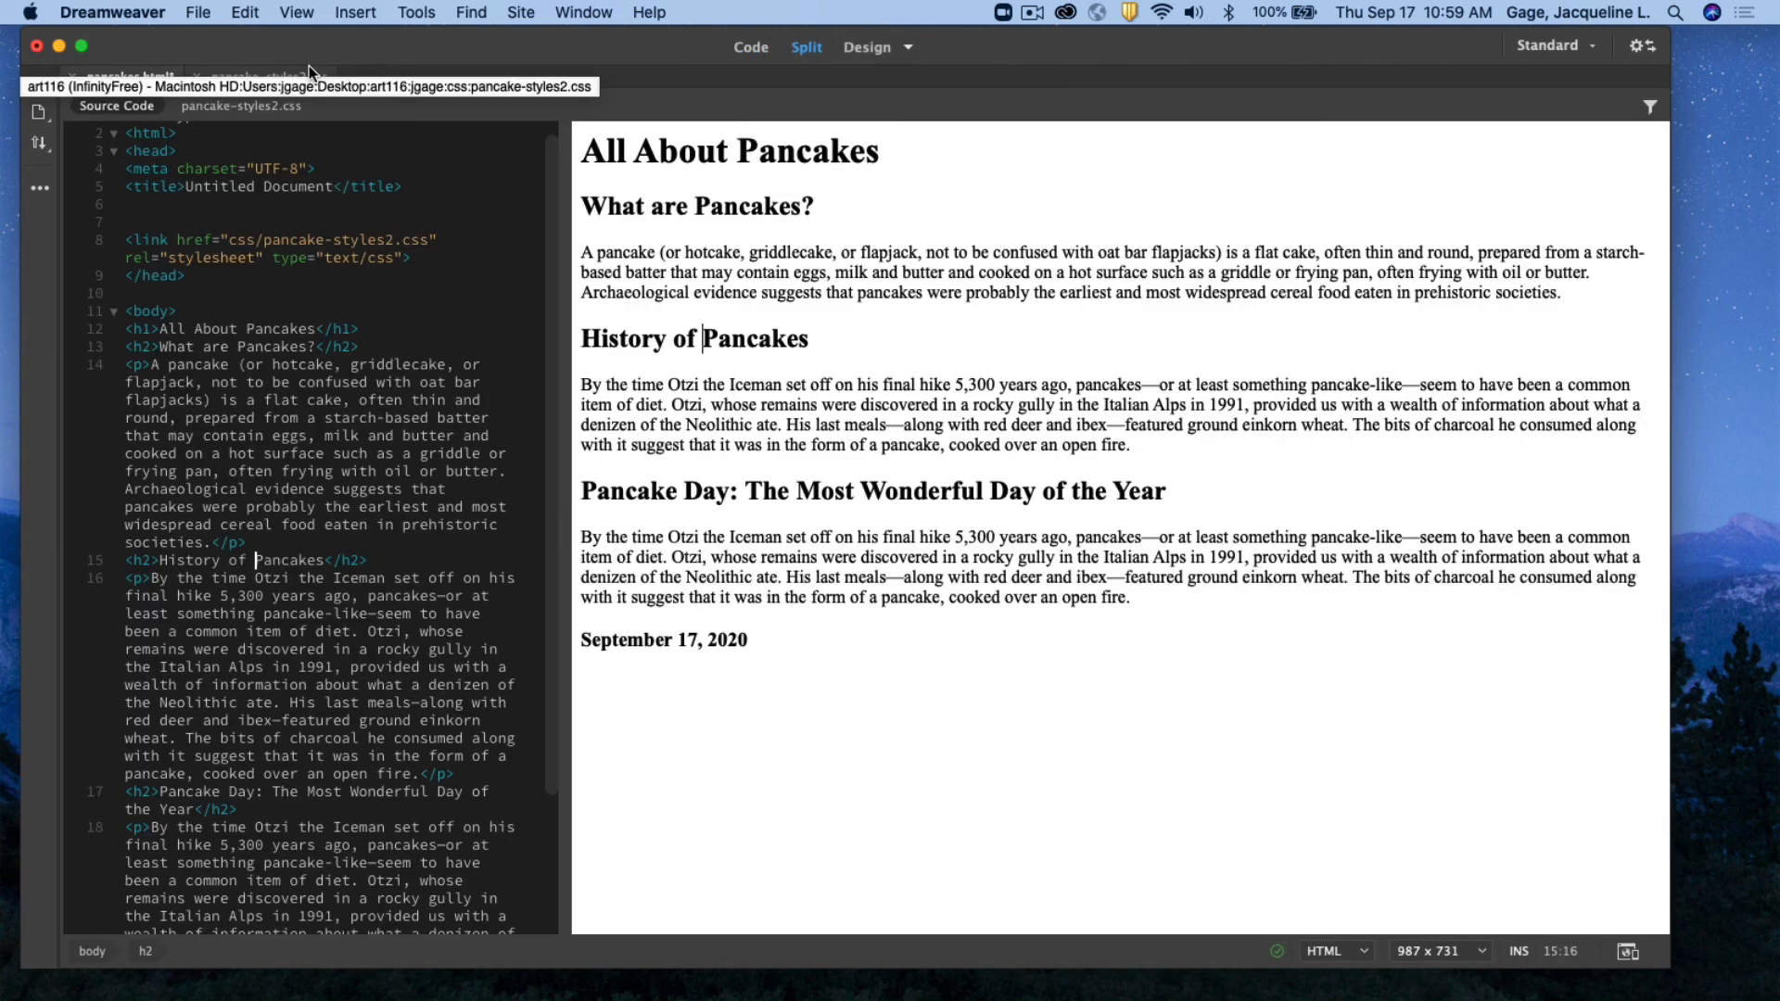